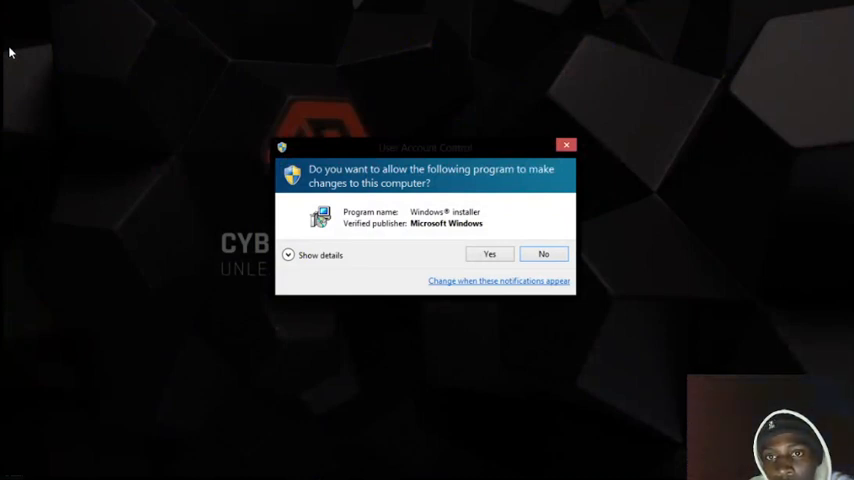
pyautogui.moveTo(213, 198)
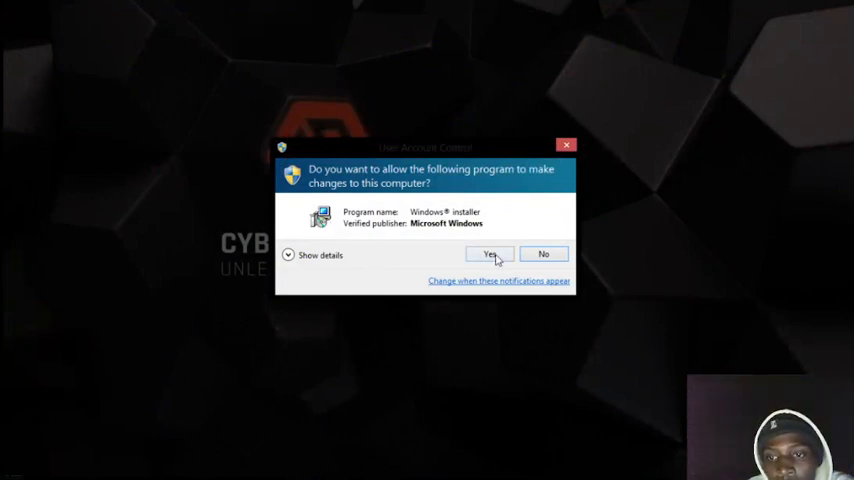
# Approve the installer's UAC prompt and dismiss the registration install warning while ChromeSetup.exe downloads
pyautogui.click(489, 253)
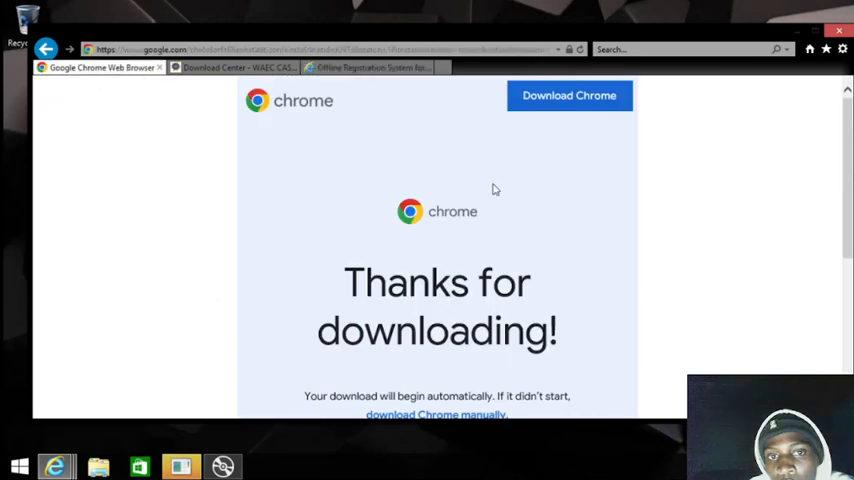
pyautogui.scroll(-3)
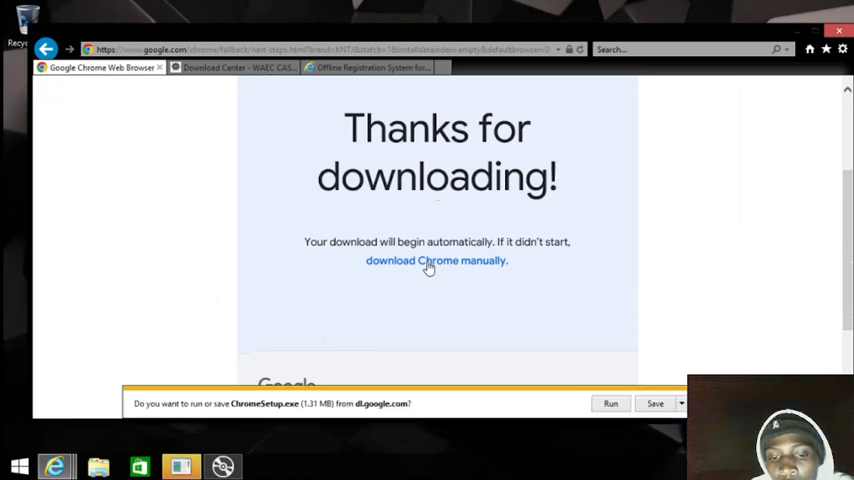
pyautogui.moveTo(147, 222)
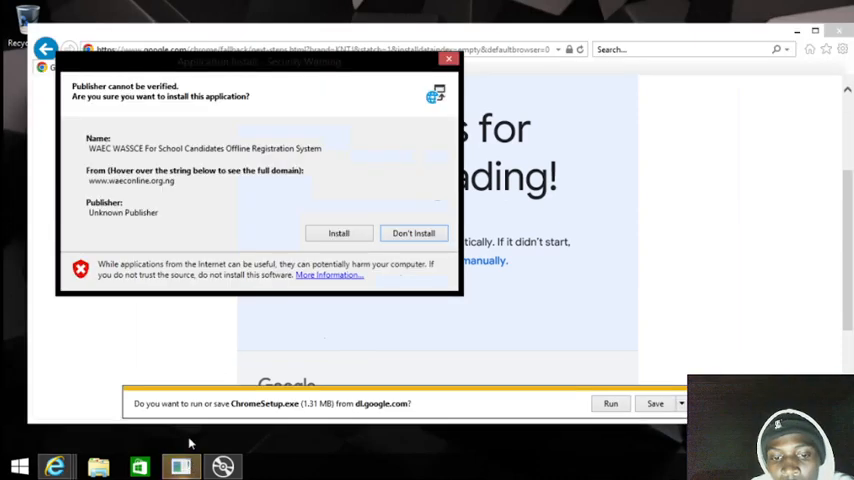
pyautogui.click(339, 233)
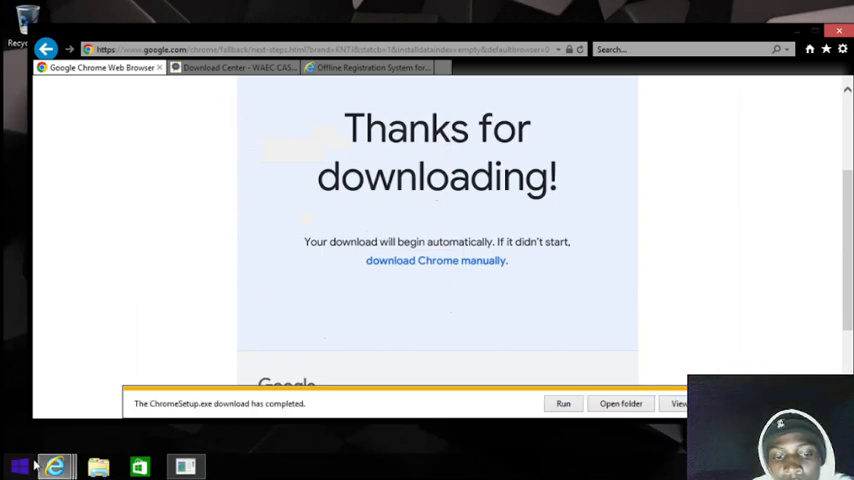
pyautogui.moveTo(55, 466)
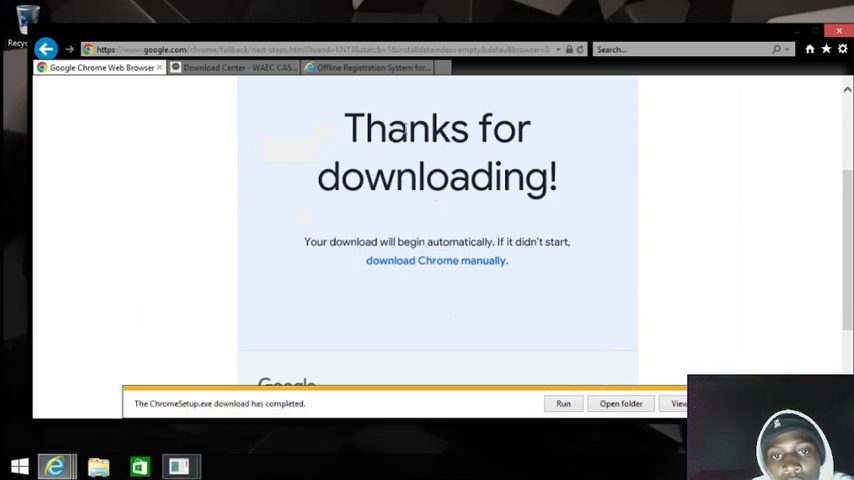
pyautogui.moveTo(333, 127)
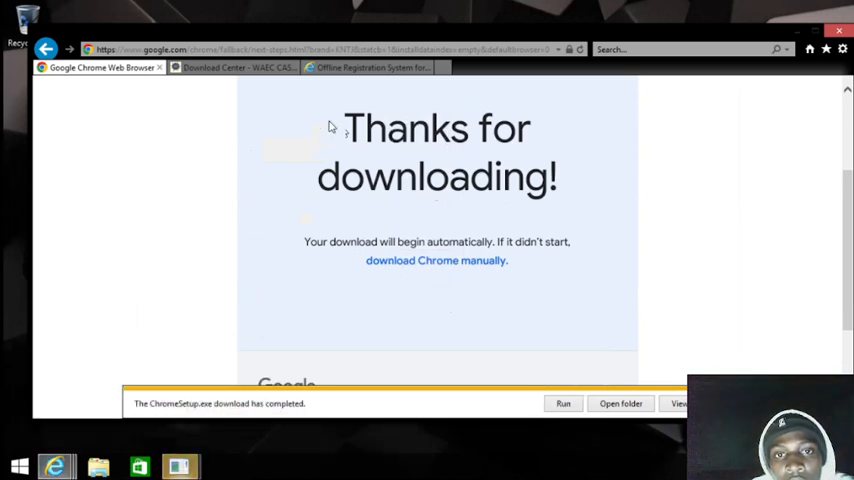
# Return to the WAEC CASS Download Center page in the portal
pyautogui.click(235, 67)
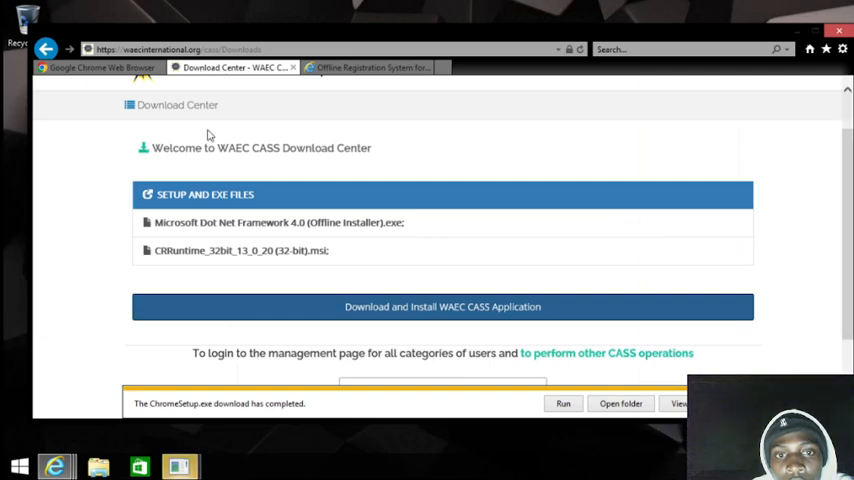
pyautogui.scroll(3)
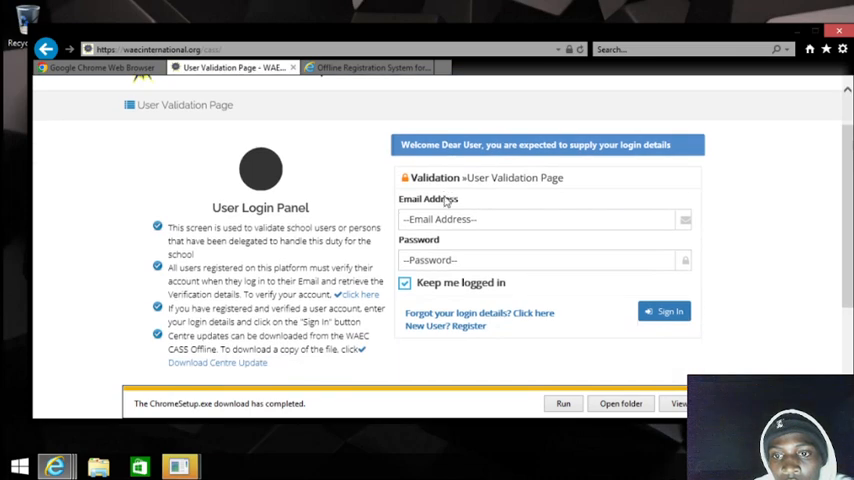
pyautogui.scroll(-3)
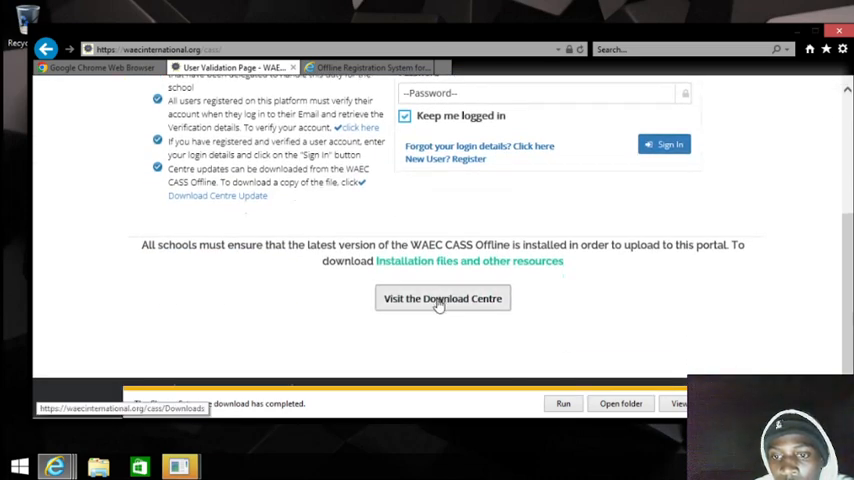
pyautogui.click(442, 298)
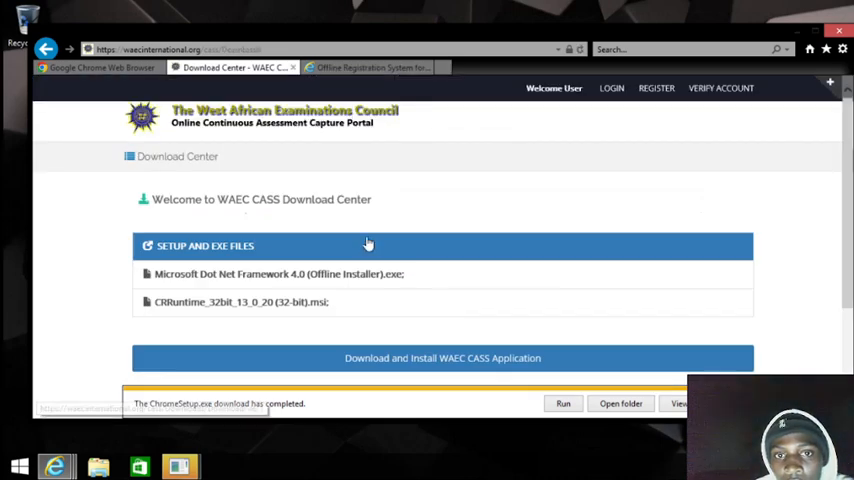
pyautogui.scroll(-3)
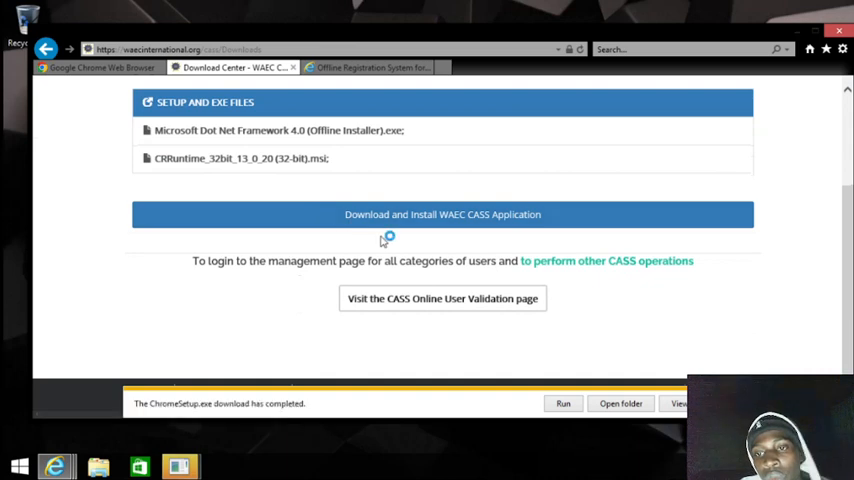
pyautogui.moveTo(442, 214)
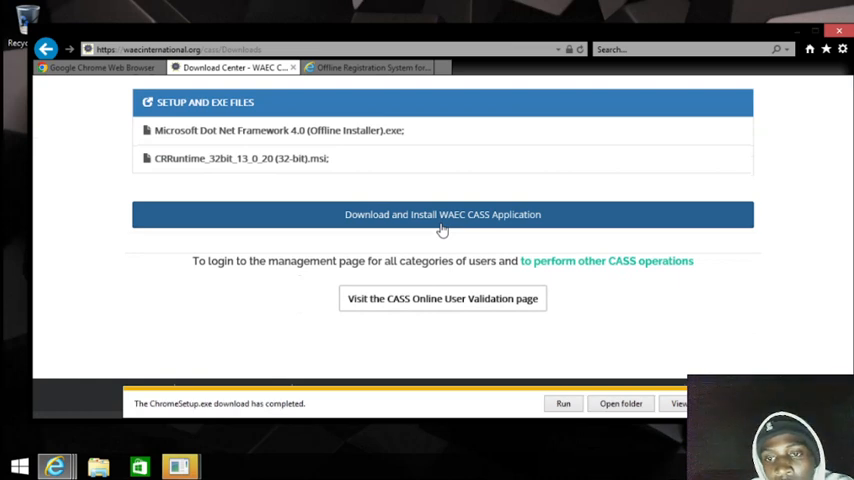
# Attempt the CASS Offline install, dismiss the log4net error, and start the registration system install
pyautogui.click(442, 214)
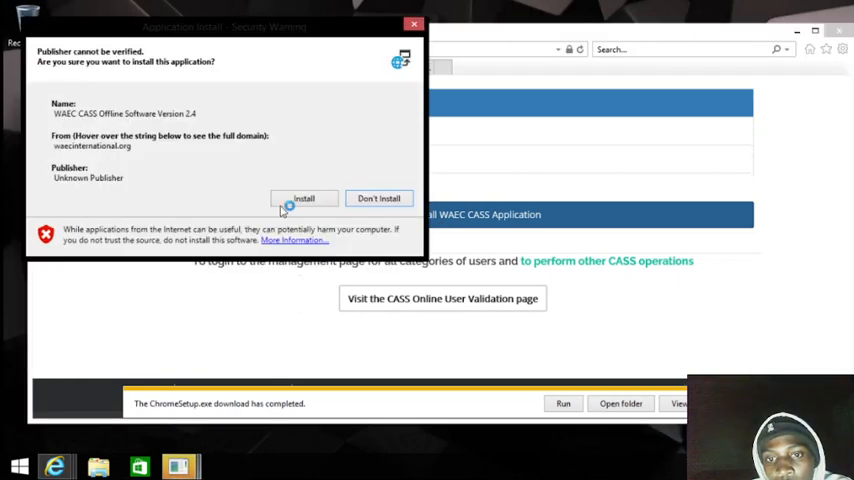
pyautogui.click(304, 198)
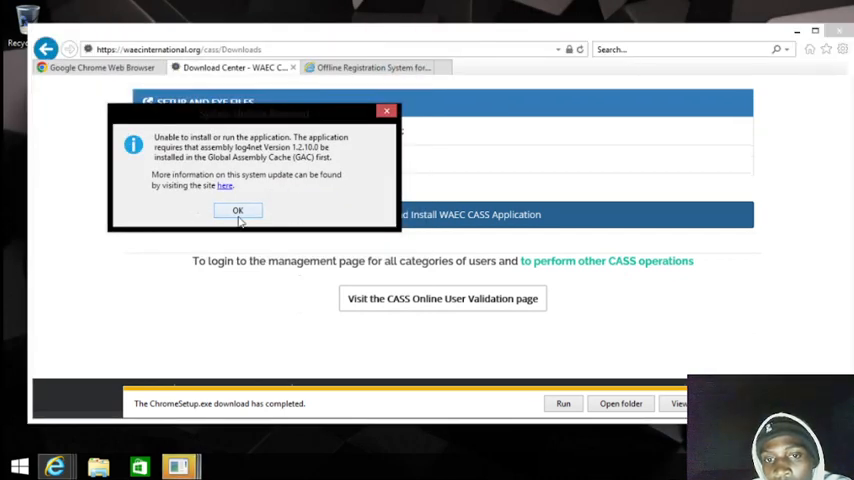
pyautogui.click(237, 210)
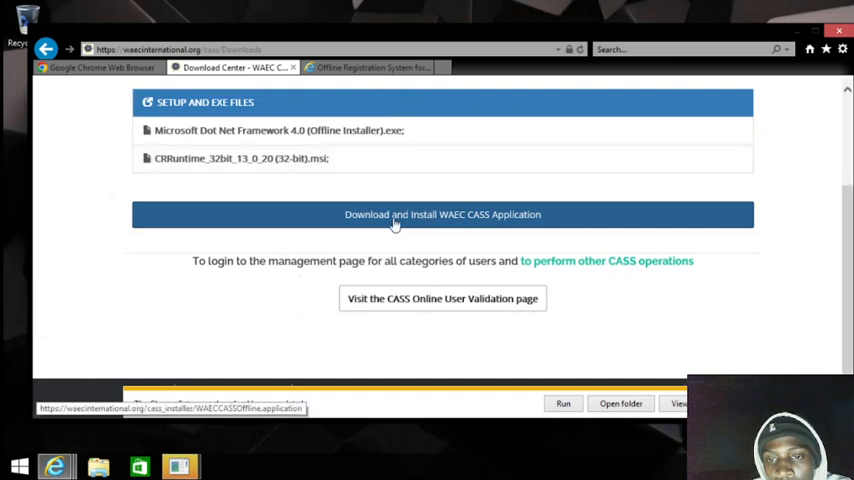
pyautogui.moveTo(318, 228)
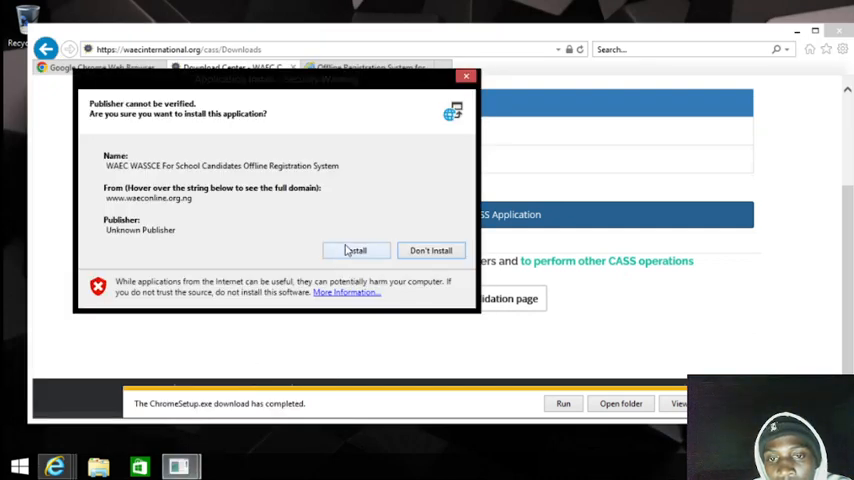
pyautogui.click(355, 250)
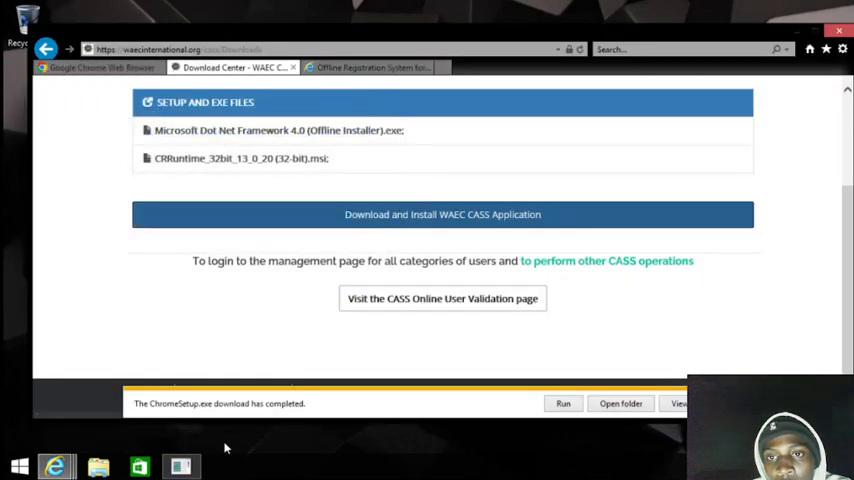
pyautogui.click(442, 214)
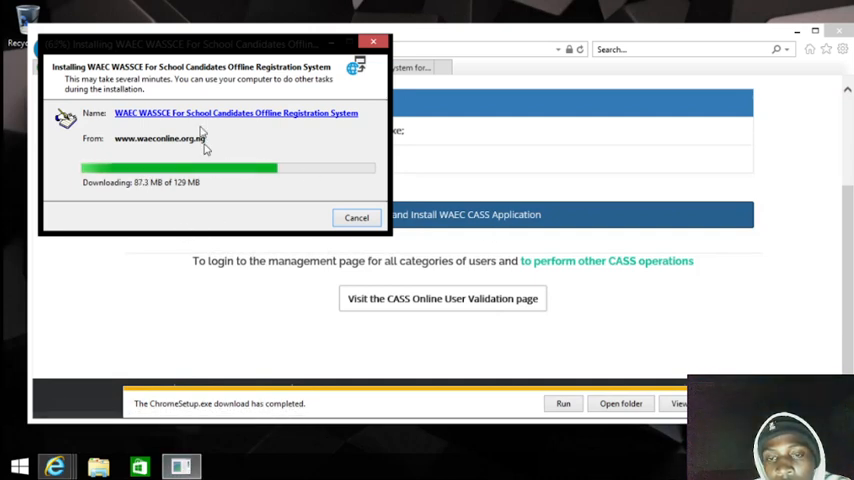
pyautogui.moveTo(353, 186)
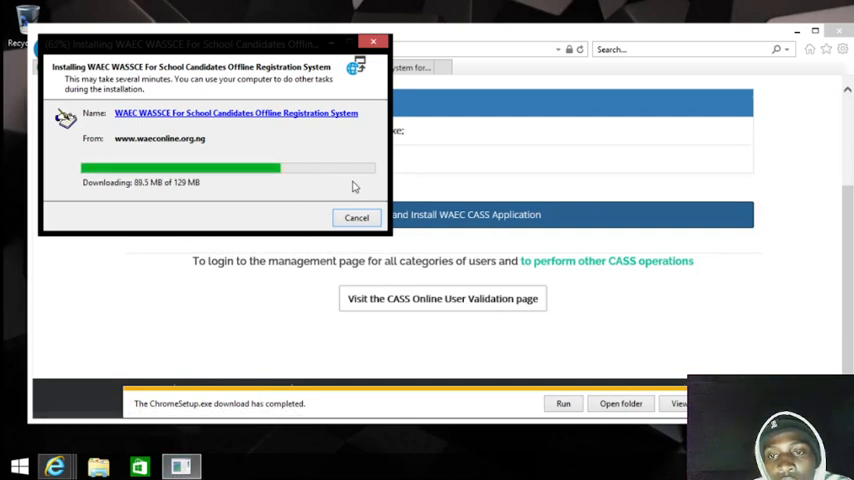
pyautogui.moveTo(469, 137)
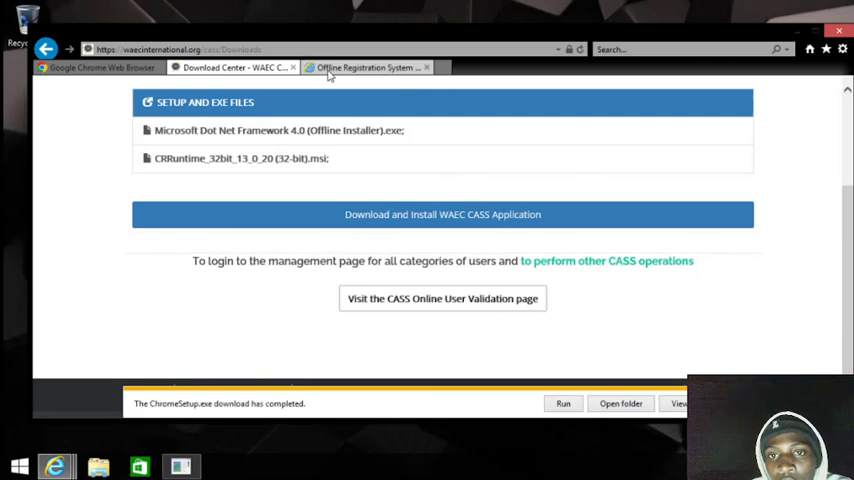
# Check the Visual Basic PowerPacks prerequisite and bring up the running registration installer
pyautogui.click(365, 67)
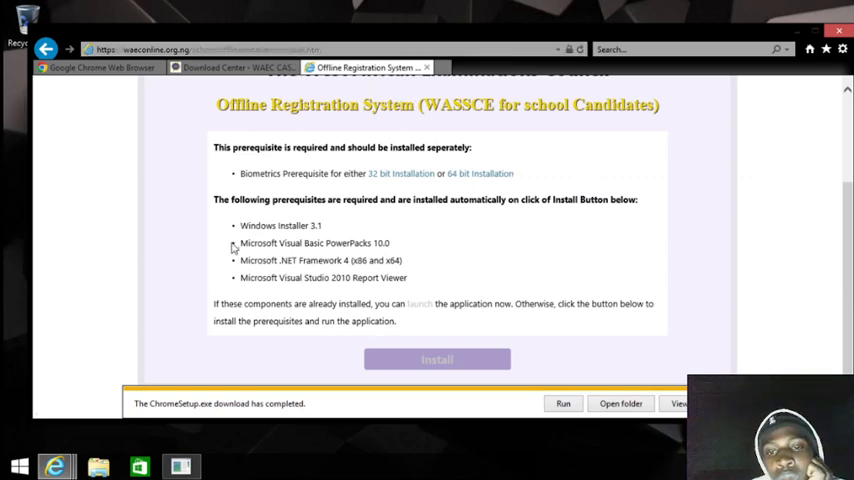
pyautogui.moveTo(313, 176)
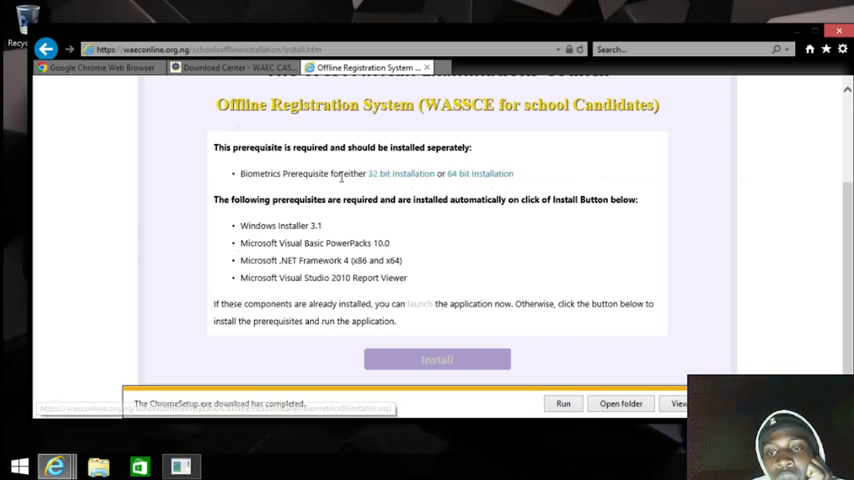
pyautogui.moveTo(468, 173)
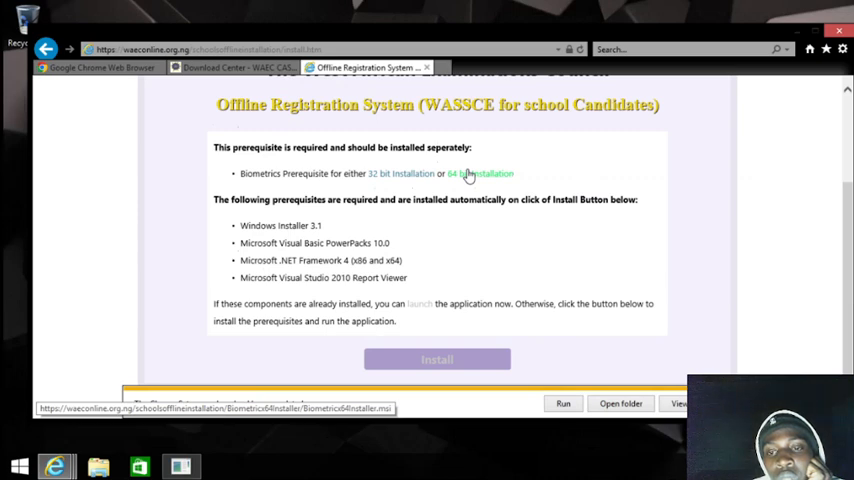
pyautogui.moveTo(486, 184)
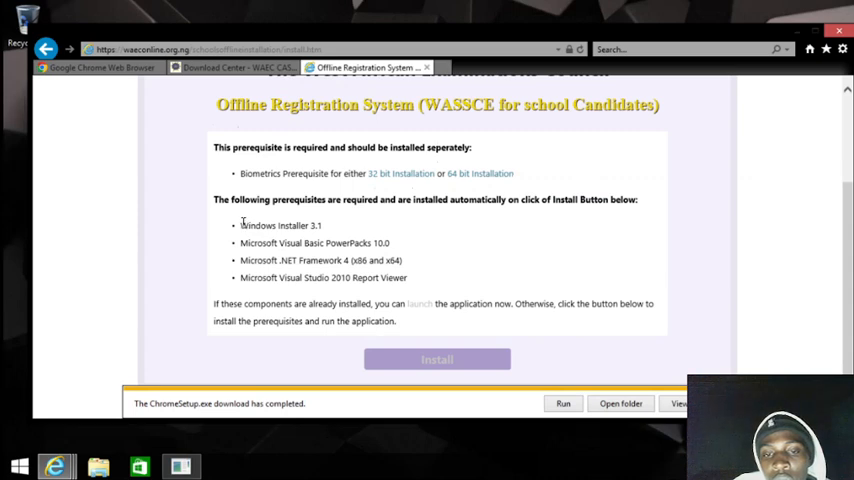
pyautogui.moveTo(241, 225); pyautogui.dragTo(350, 278)
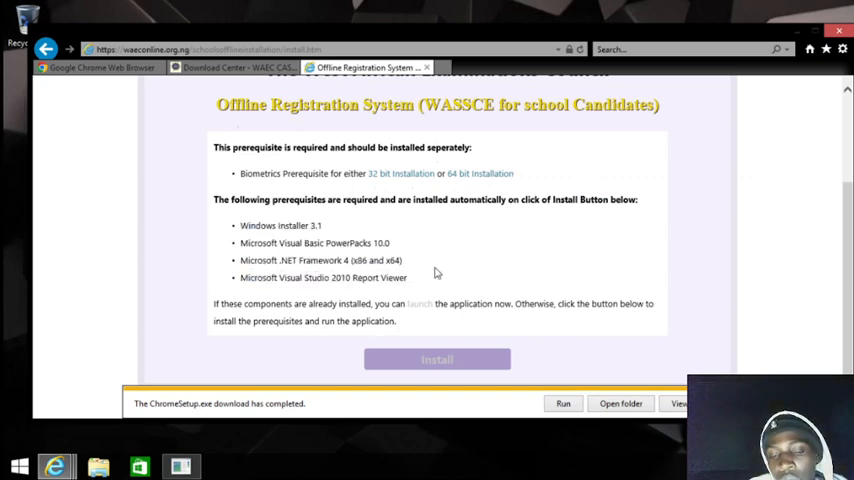
pyautogui.doubleClick(314, 243)
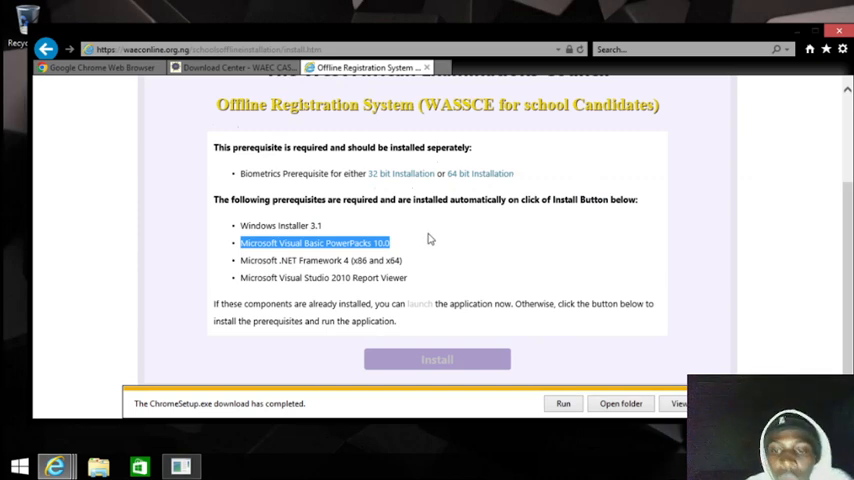
pyautogui.moveTo(328, 242)
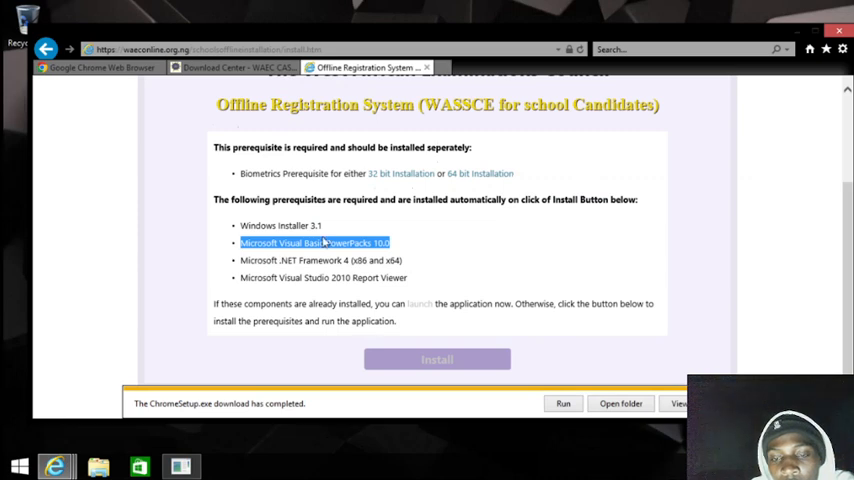
pyautogui.moveTo(421, 304)
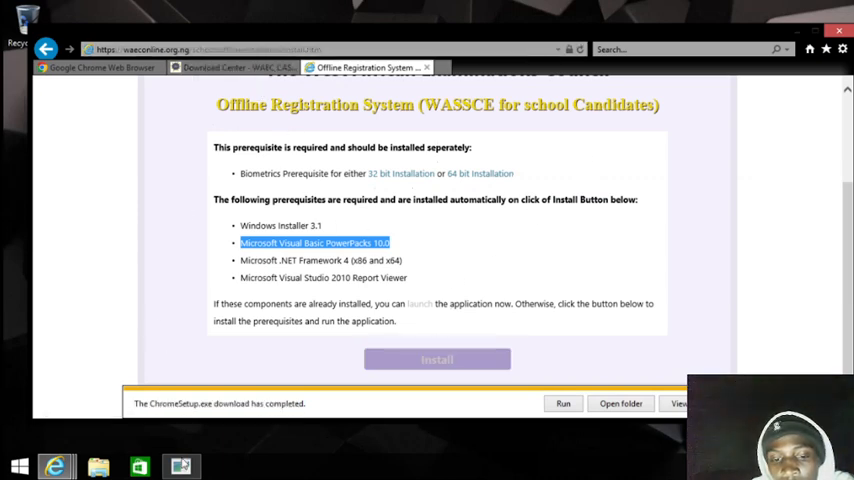
pyautogui.click(437, 359)
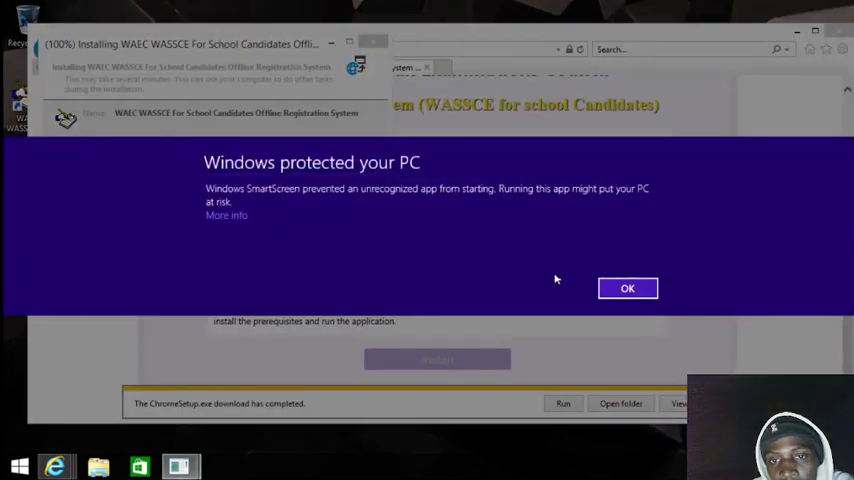
# Dismiss SmartScreen, return to the CASS Download Center, and try launching the registration system
pyautogui.click(226, 215)
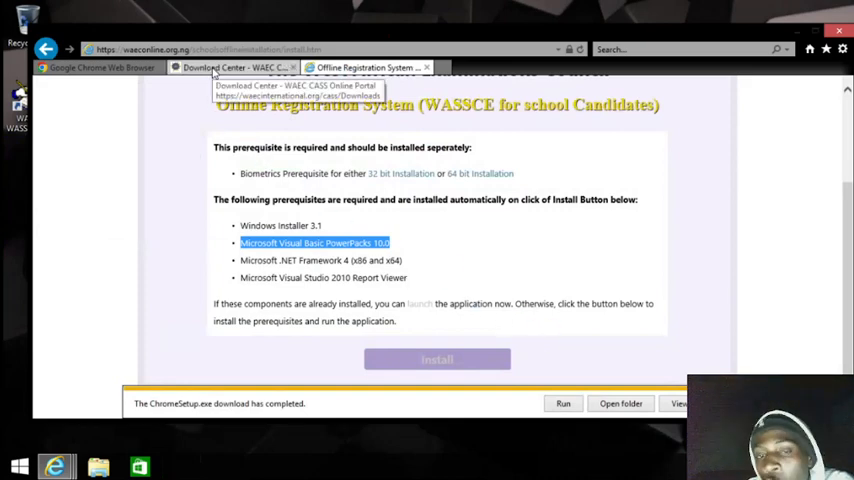
pyautogui.click(234, 67)
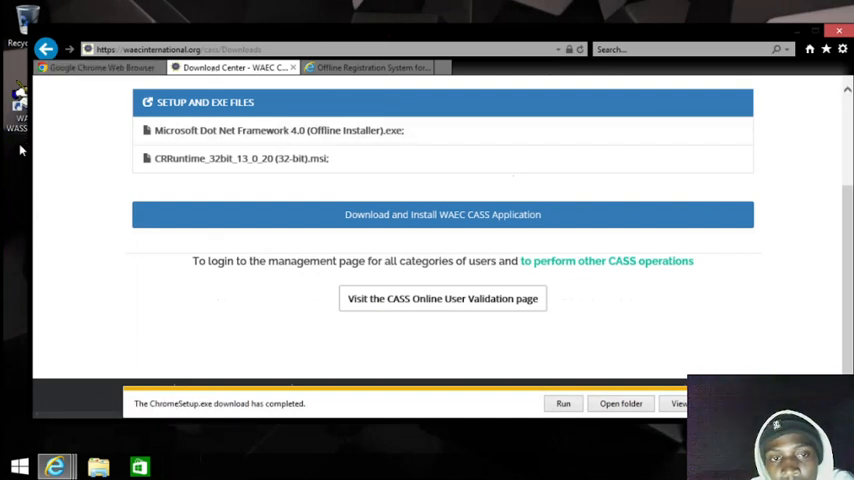
pyautogui.click(679, 403)
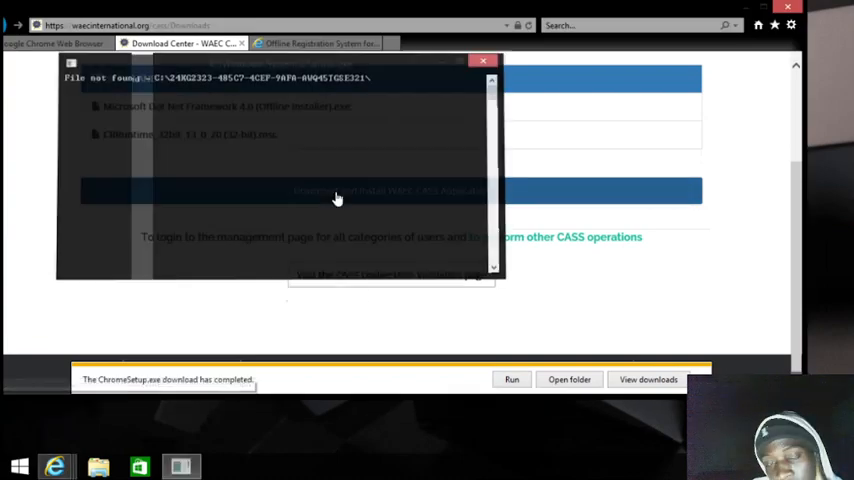
pyautogui.click(484, 61)
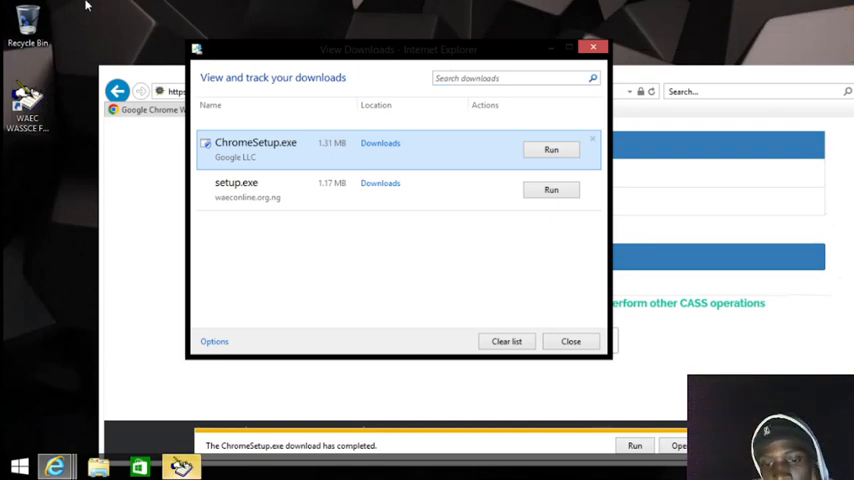
pyautogui.moveTo(143, 186)
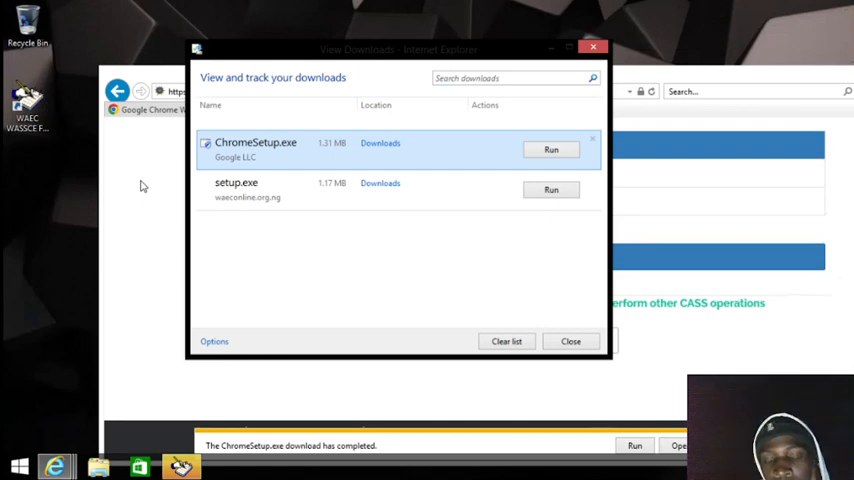
pyautogui.moveTo(105, 5)
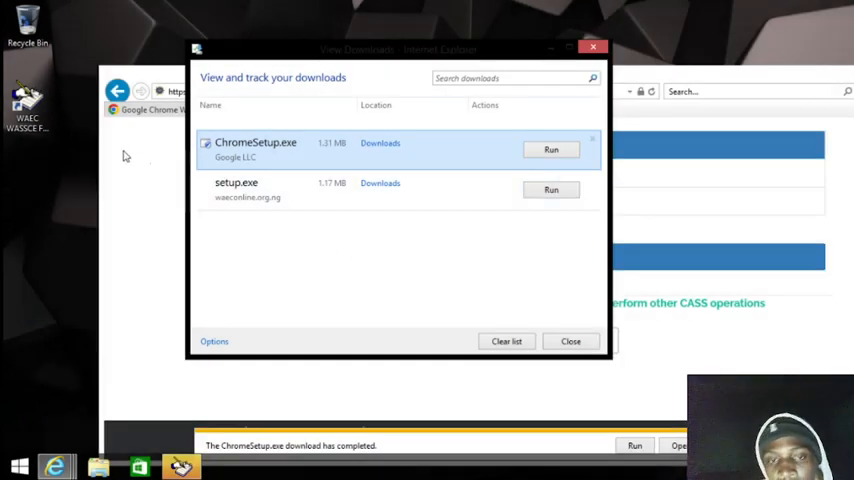
pyautogui.moveTo(91, 451)
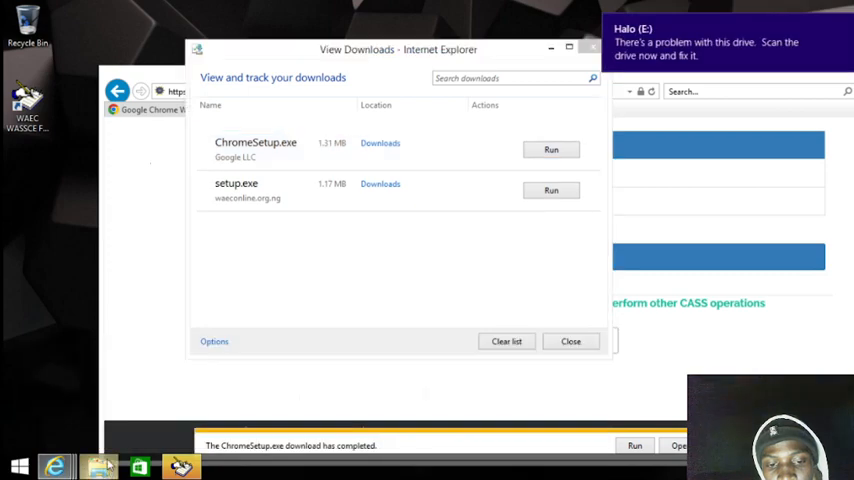
# Open File Explorer from the taskbar to look for the installer
pyautogui.click(256, 143)
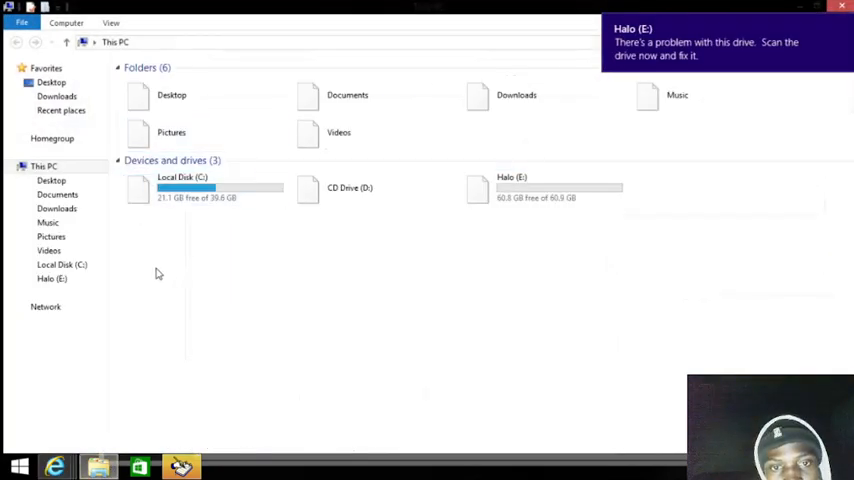
# From the Halo (E:) drive, launch the crr SAP Crystal Reports runtime installer
pyautogui.click(540, 188)
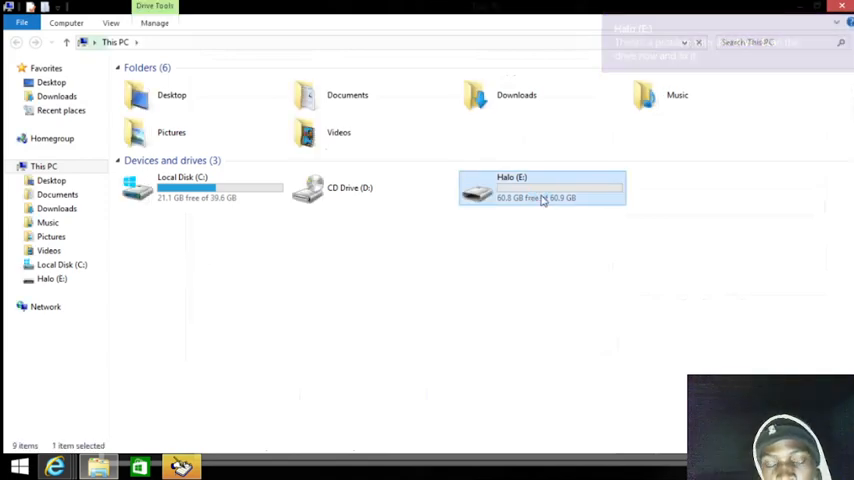
pyautogui.doubleClick(542, 187)
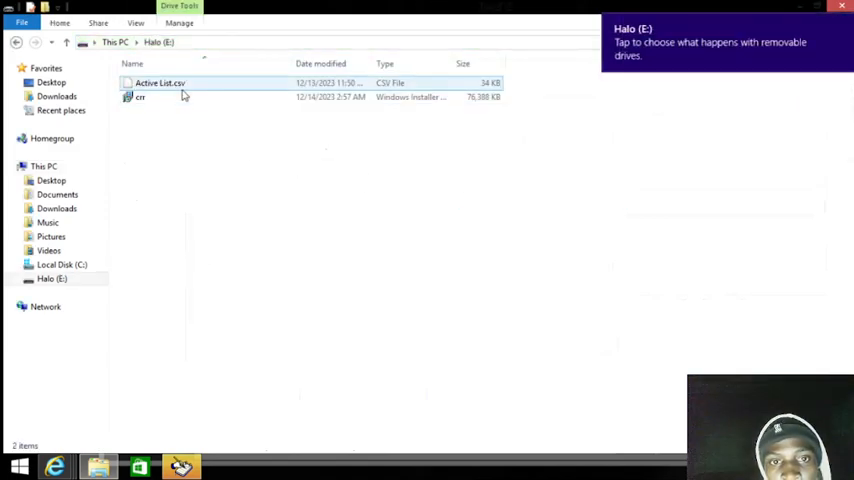
pyautogui.click(140, 96)
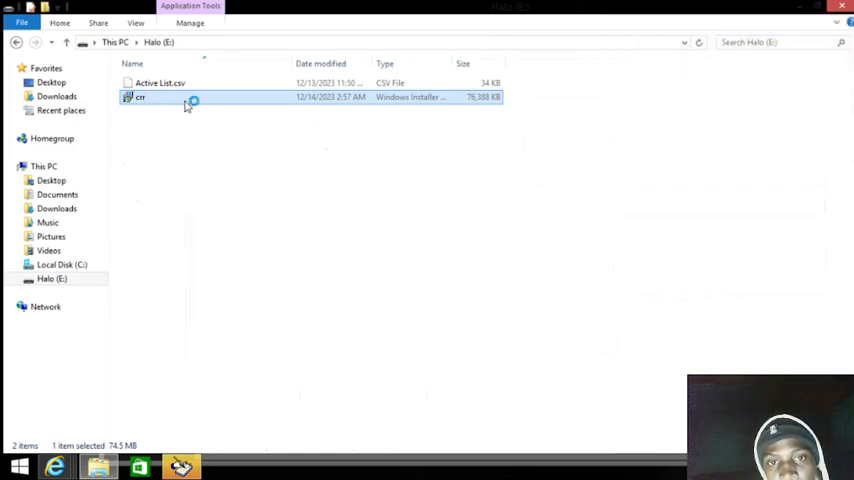
pyautogui.doubleClick(140, 97)
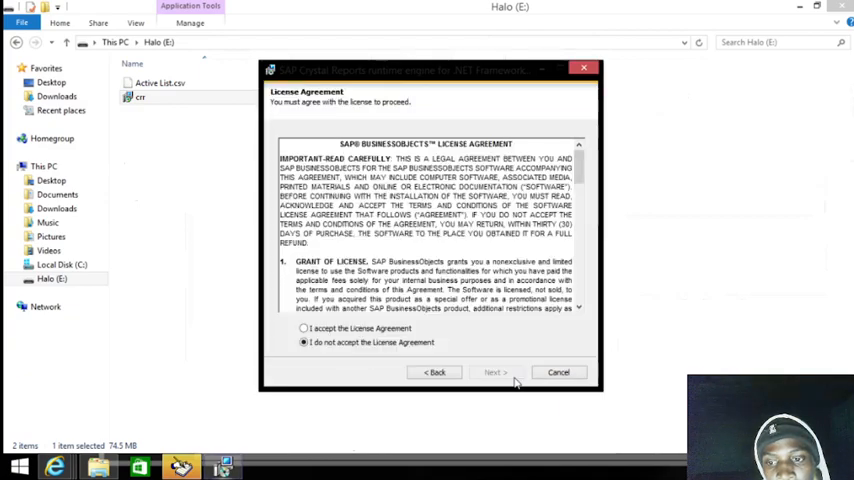
# Accept the Crystal Reports Runtime license, continue, and approve the User Account Control prompt
pyautogui.click(303, 328)
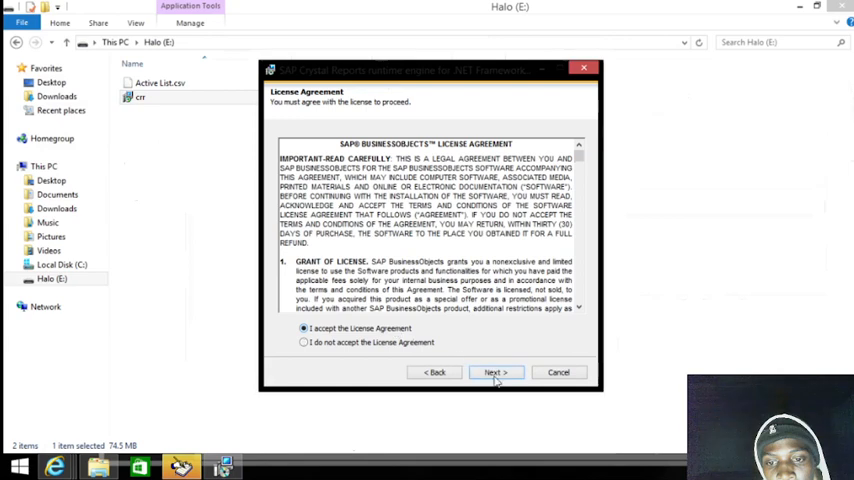
pyautogui.click(493, 372)
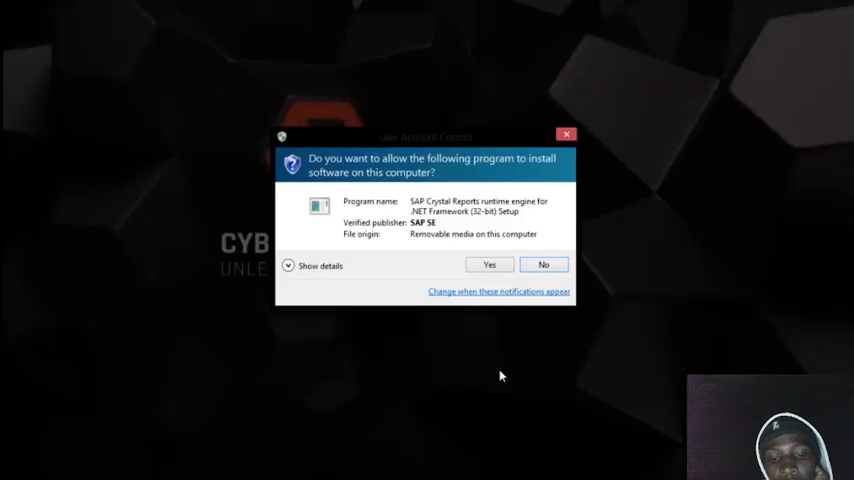
pyautogui.click(489, 264)
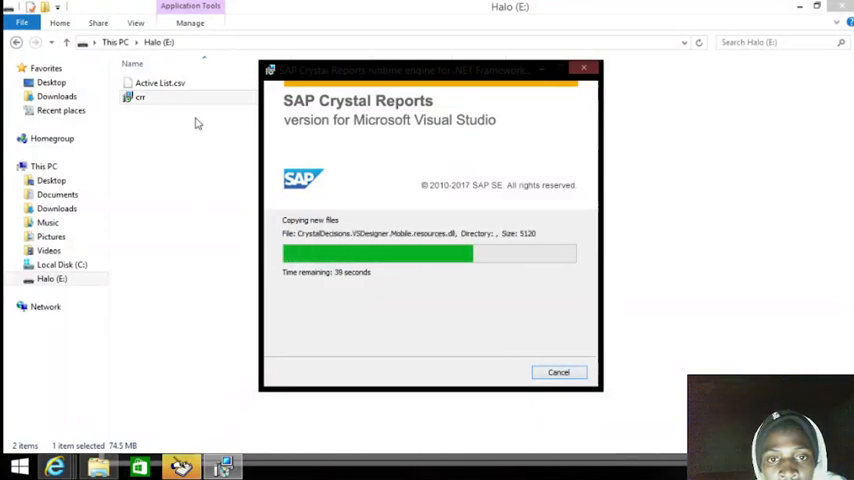
pyautogui.moveTo(75, 208)
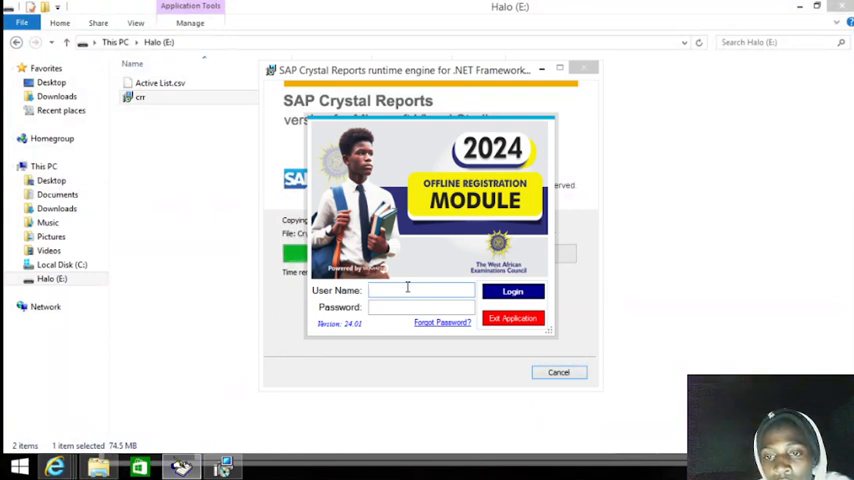
pyautogui.moveTo(465, 224)
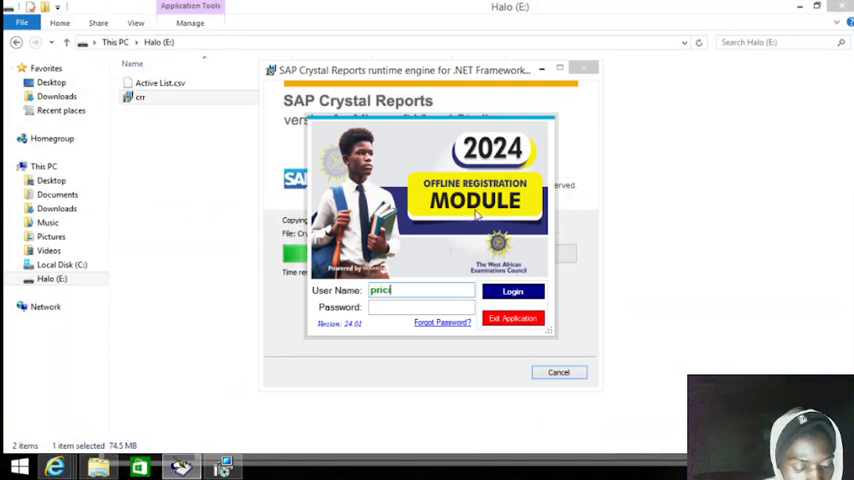
# Correct the user name, enter the password, and log in to the registration module
pyautogui.press('Backspace')
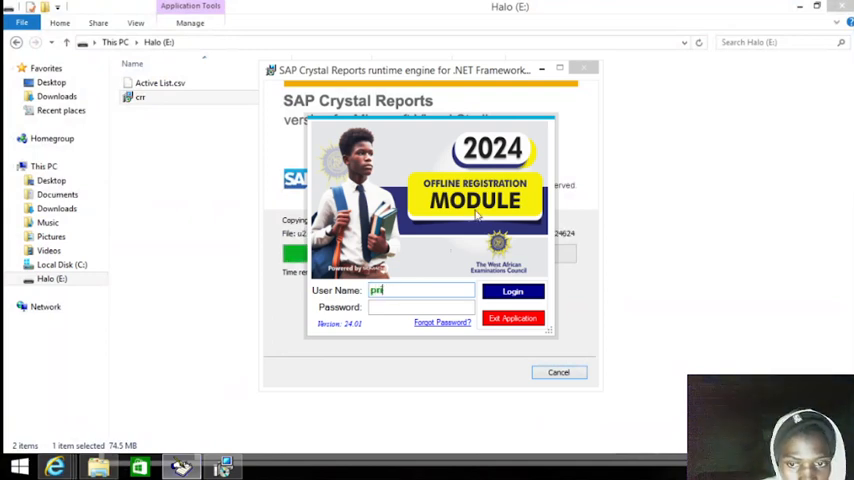
pyautogui.write('ncipal')
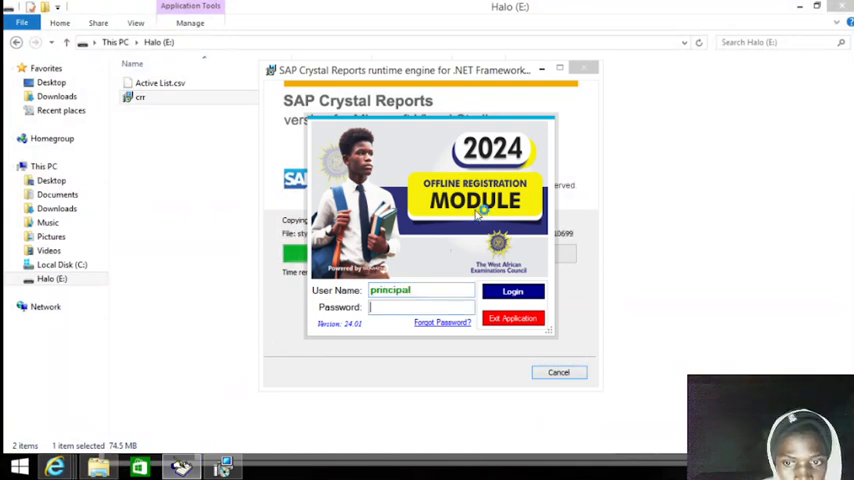
pyautogui.write('••')
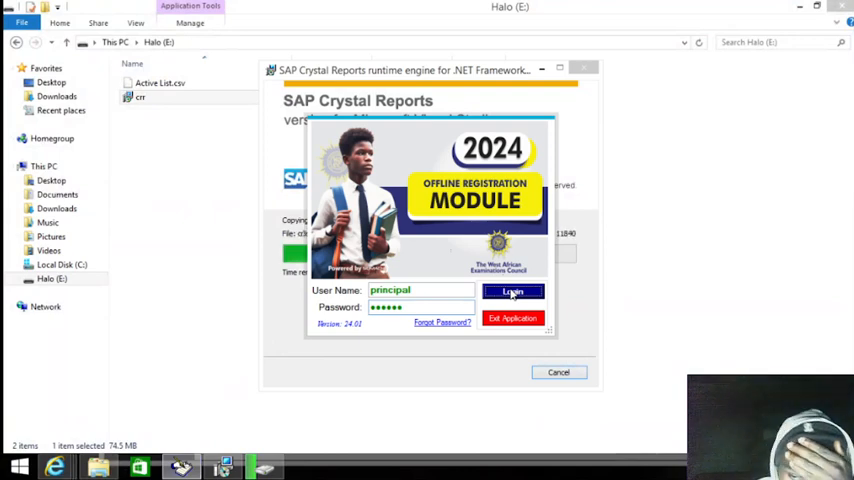
pyautogui.click(512, 291)
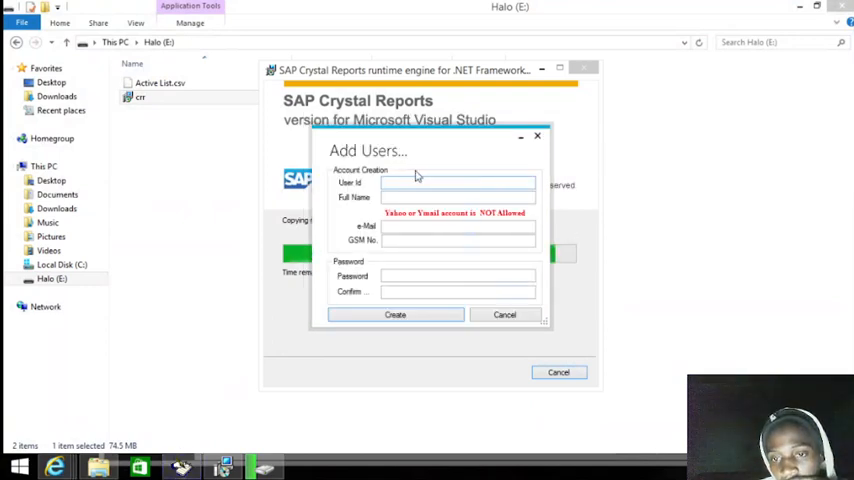
# Fill in the new user's User Id and Full Name for Manodedios
pyautogui.click(458, 184)
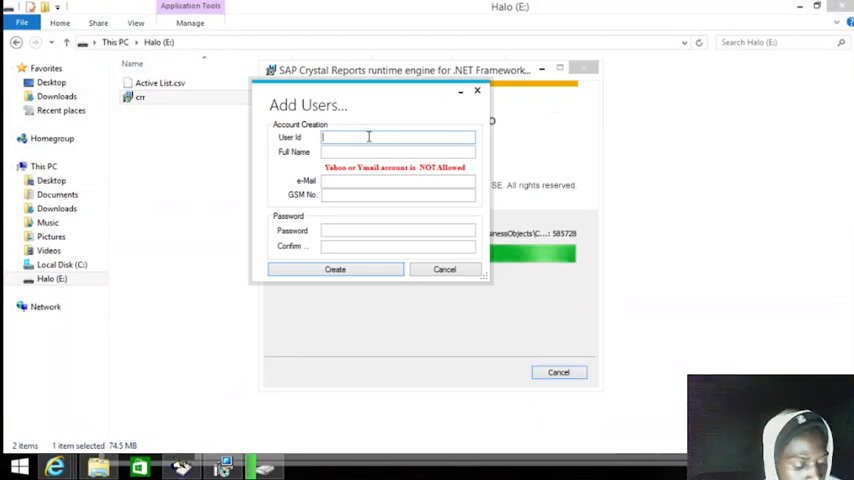
pyautogui.write('Manode')
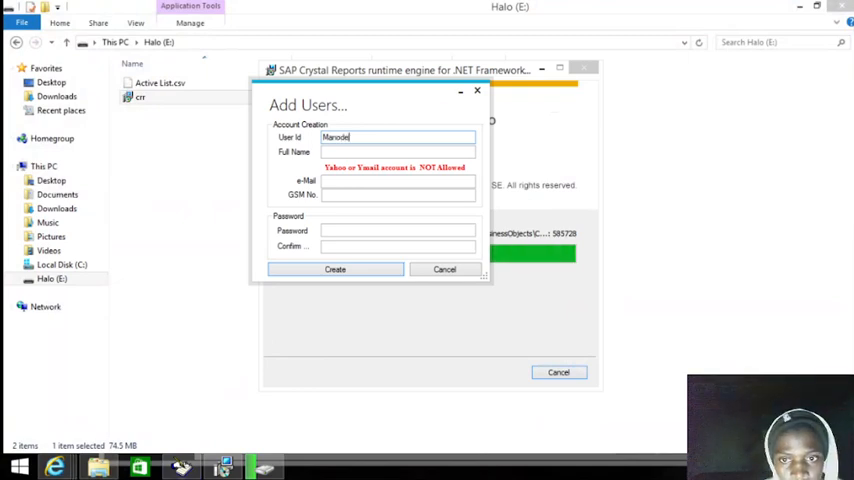
pyautogui.write('dios')
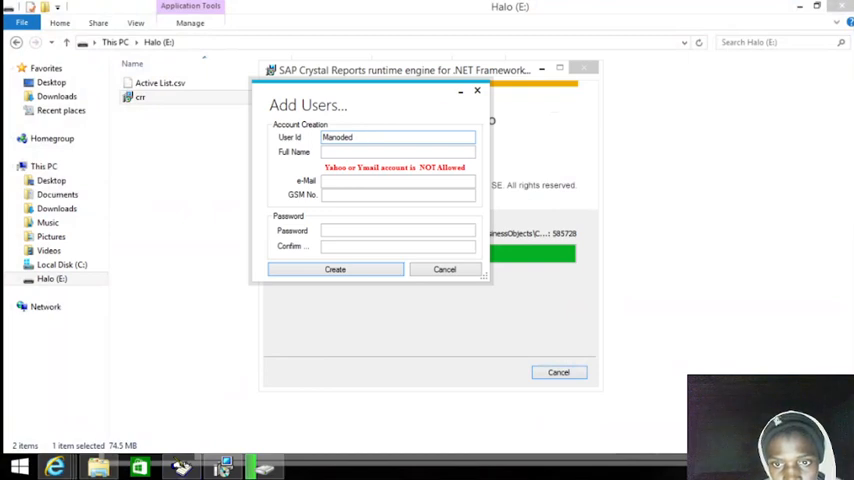
pyautogui.write('ios')
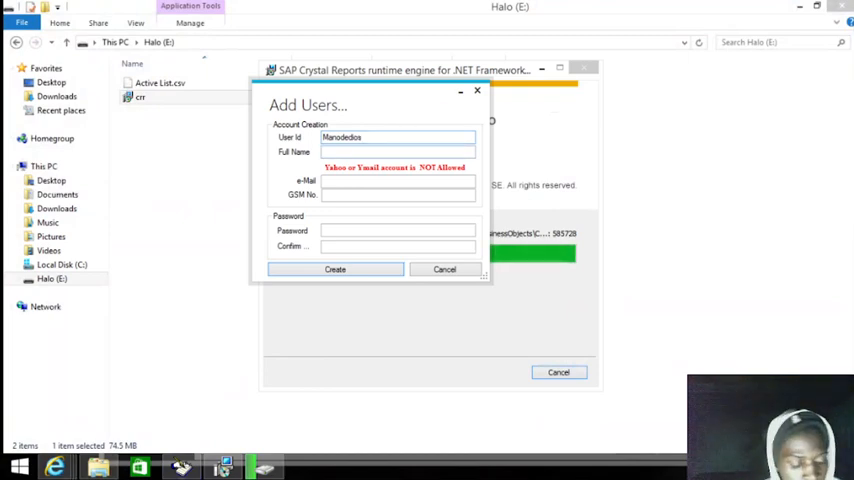
pyautogui.write('Manodedios Se')
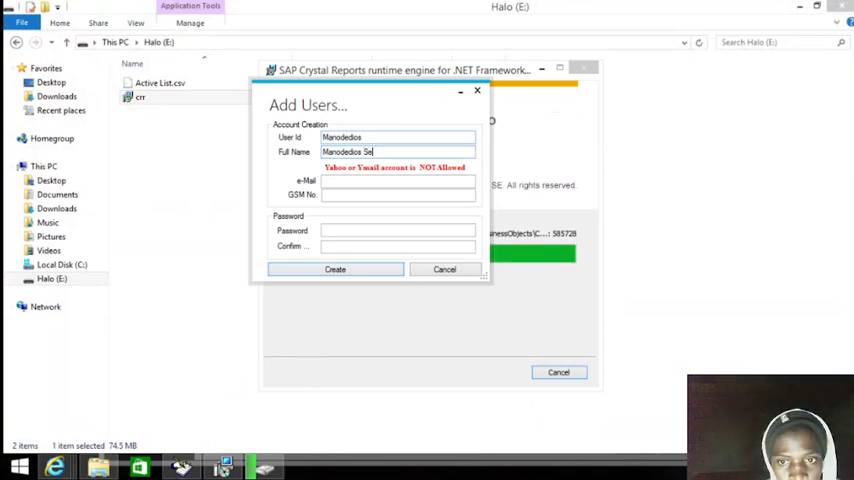
pyautogui.write('rvices')
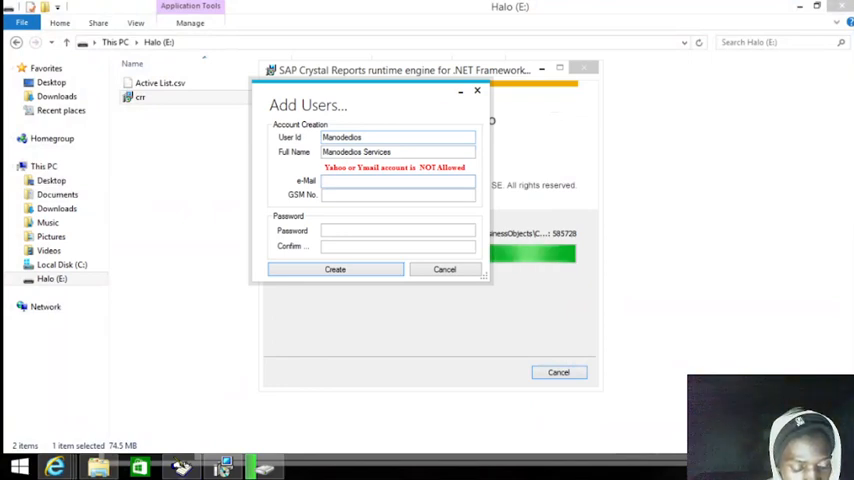
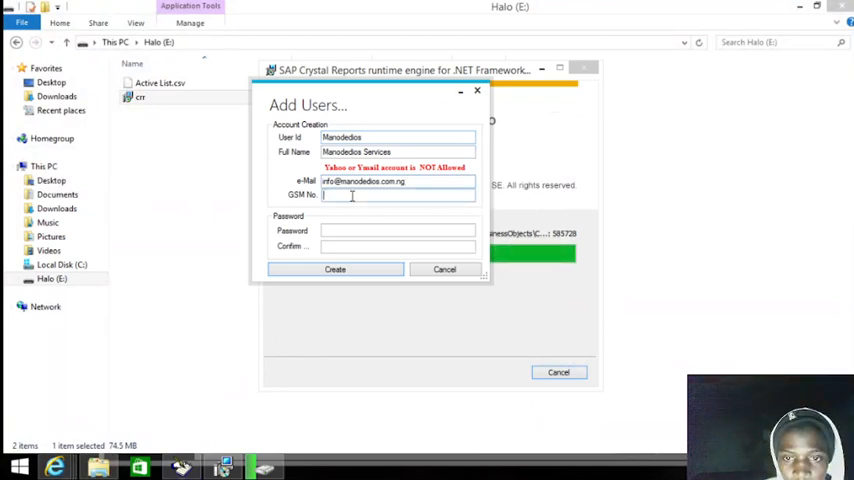
# Enter the GSM number starting 090182, plus the password and its confirmation
pyautogui.write('0901')
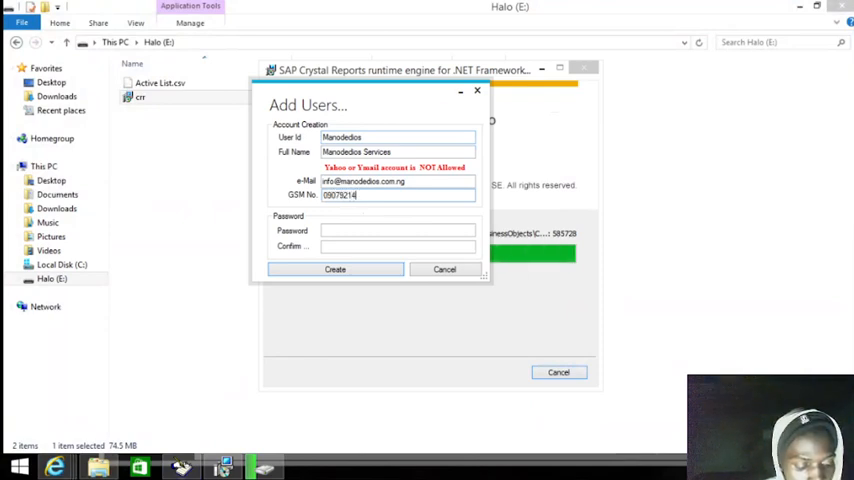
pyautogui.write('82')
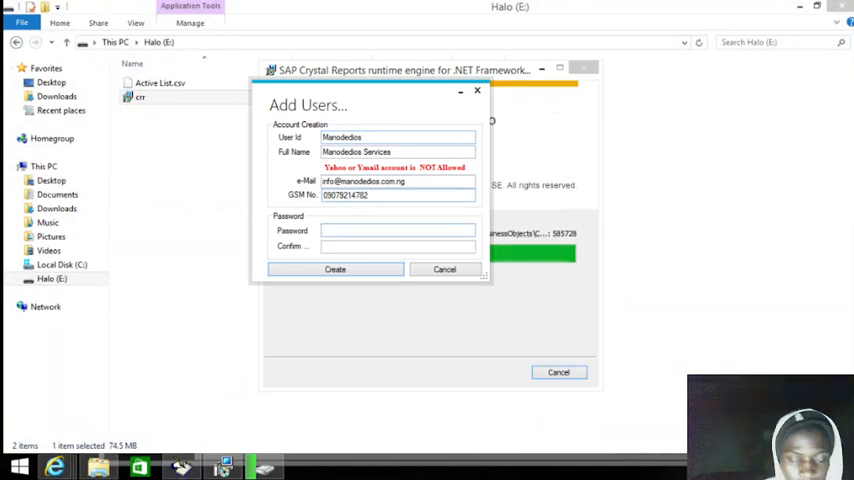
pyautogui.write('•')
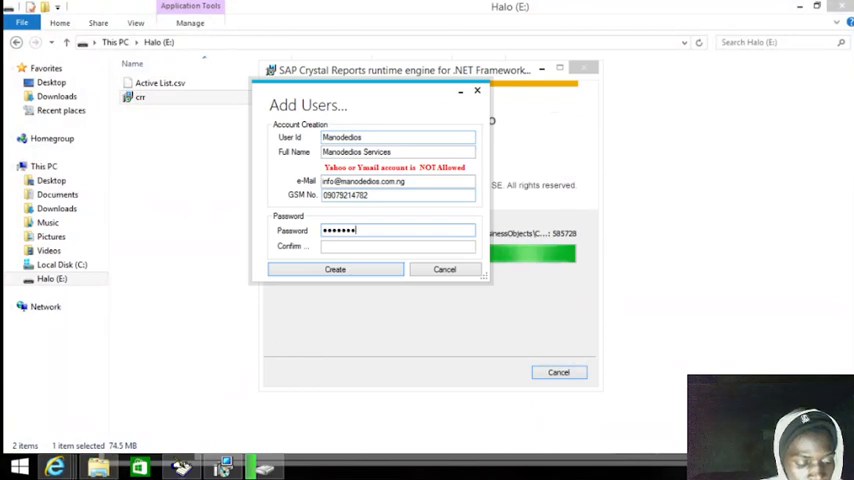
pyautogui.write('••')
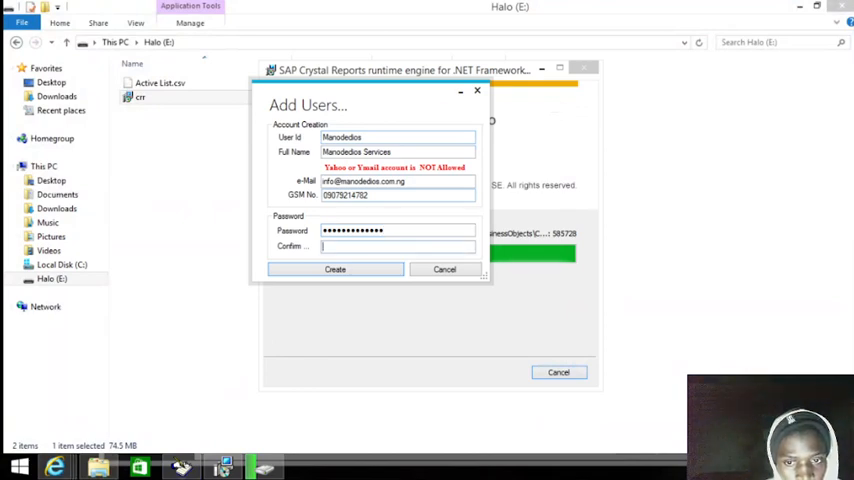
pyautogui.write('••••')
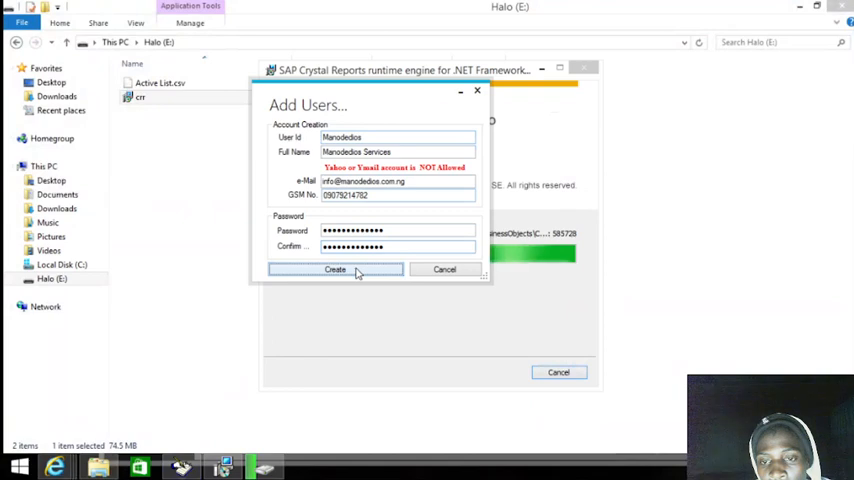
pyautogui.click(335, 269)
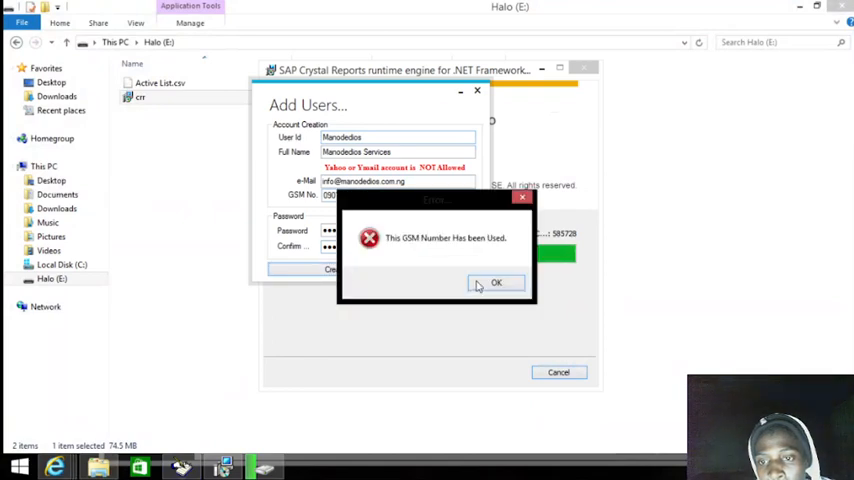
pyautogui.click(496, 283)
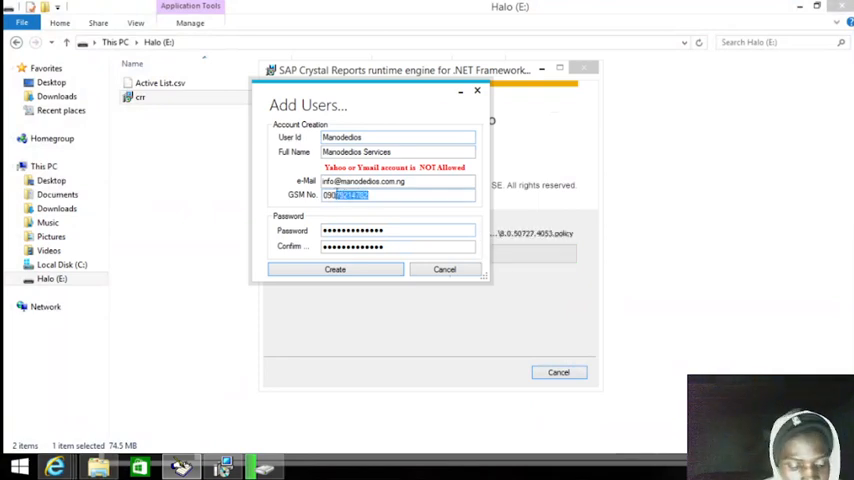
pyautogui.write('411')
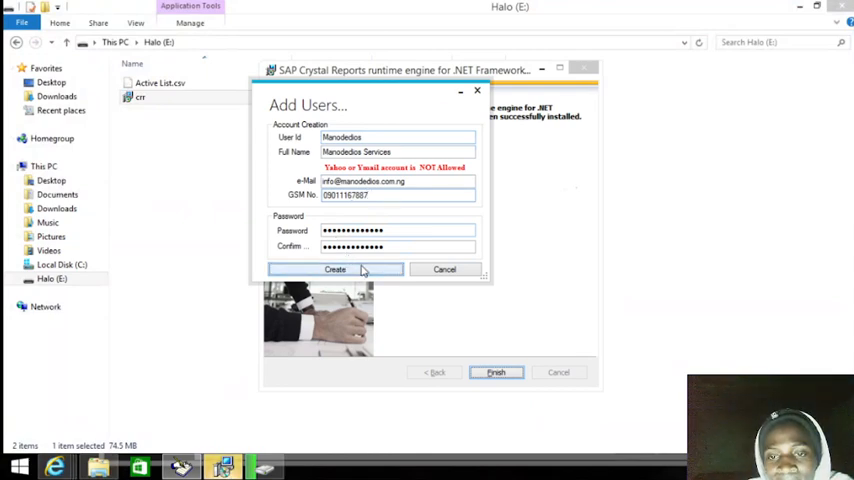
pyautogui.click(335, 269)
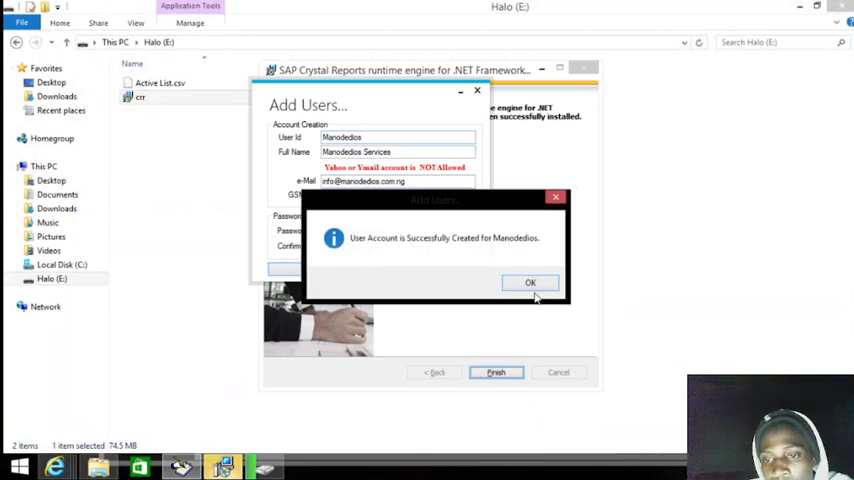
pyautogui.click(531, 282)
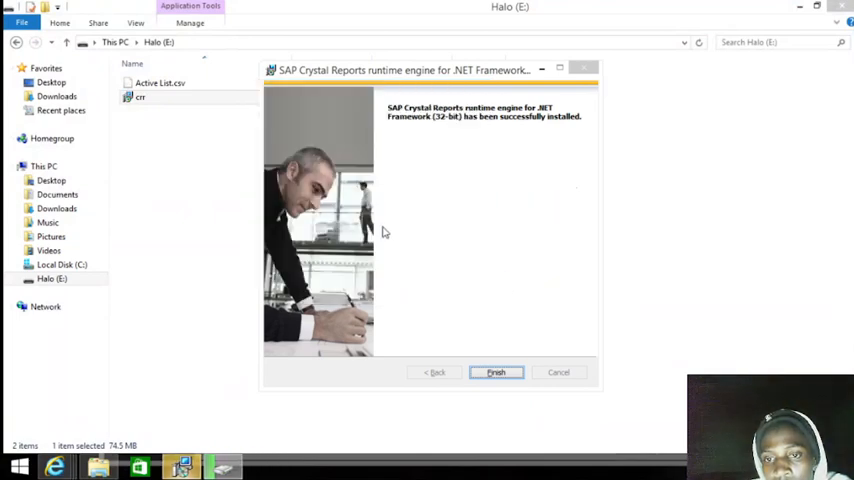
pyautogui.click(496, 372)
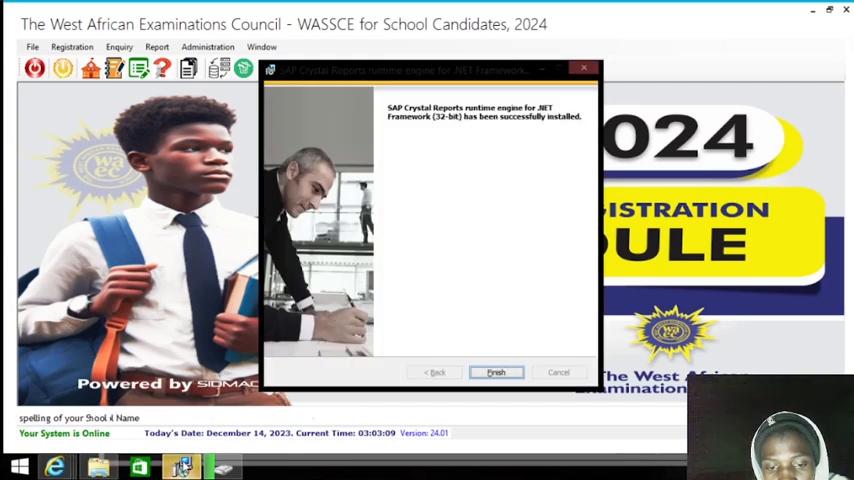
# Finish the SAP Crystal Reports installer and return to the Registration Module home screen
pyautogui.click(496, 372)
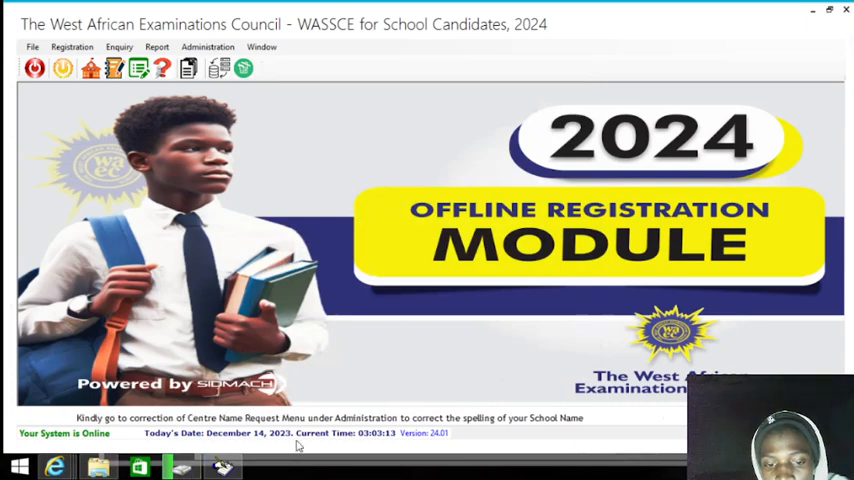
pyautogui.moveTo(55, 466)
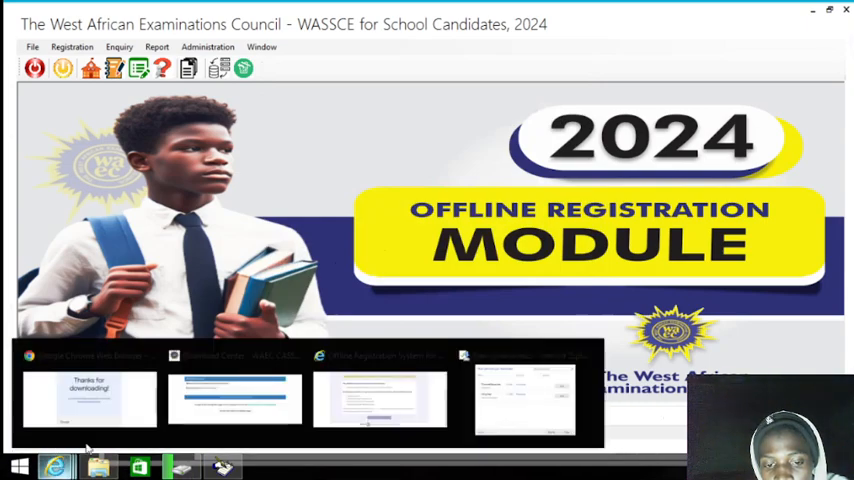
pyautogui.click(234, 398)
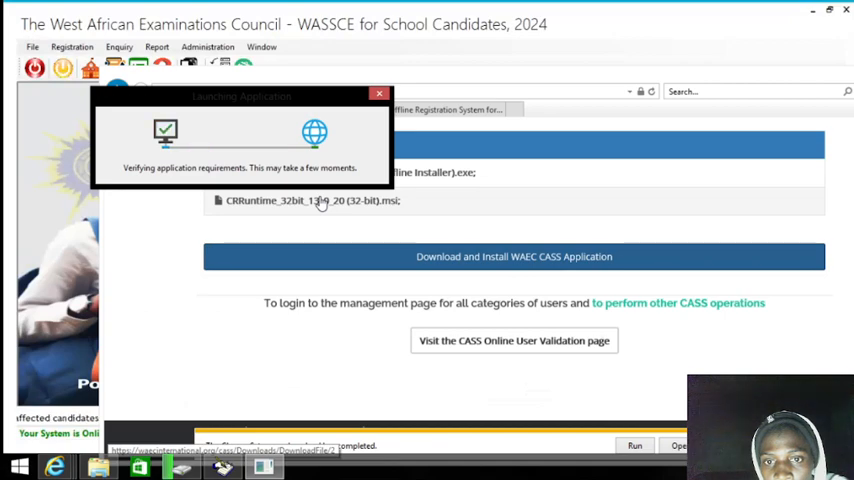
pyautogui.click(379, 93)
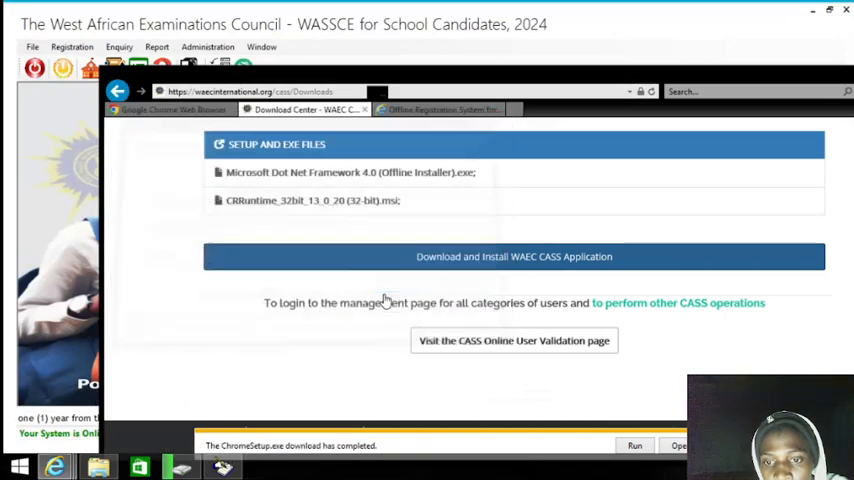
pyautogui.click(514, 256)
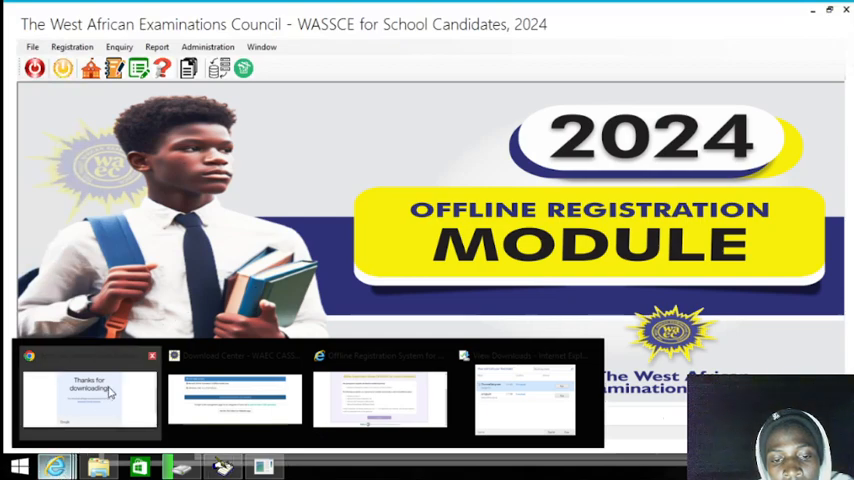
# Search Bing for 'db browser' in Internet Explorer
pyautogui.click(90, 395)
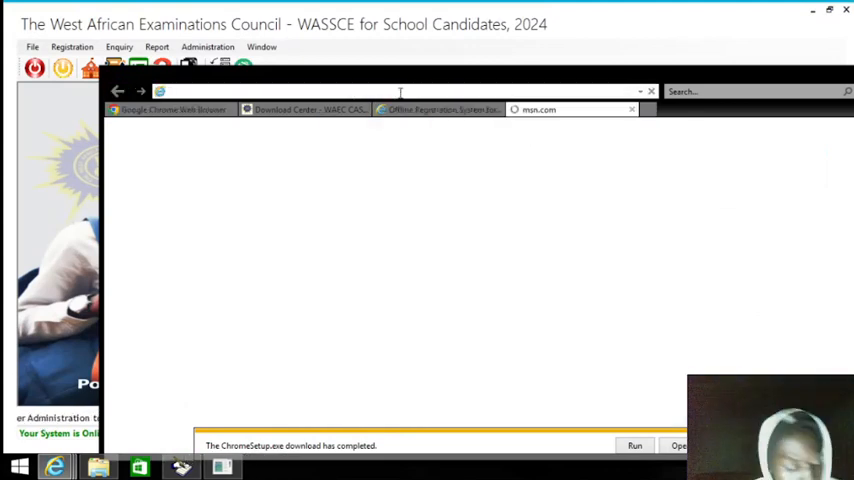
pyautogui.write('db')
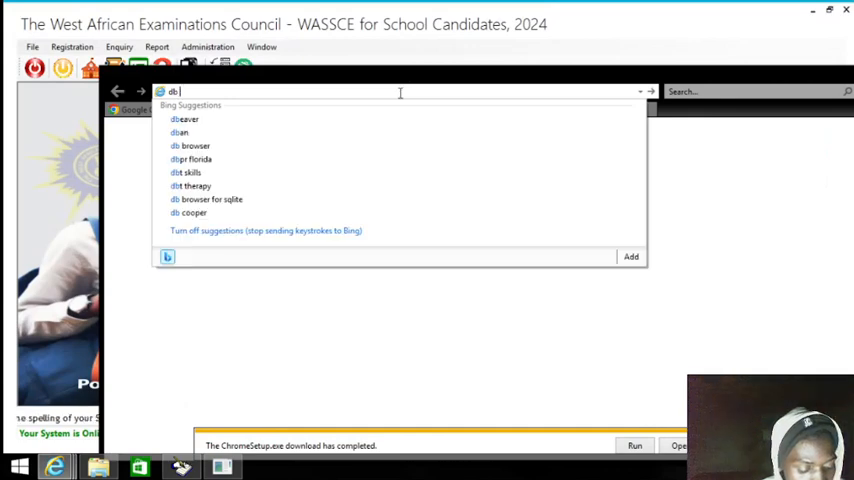
pyautogui.write('brow')
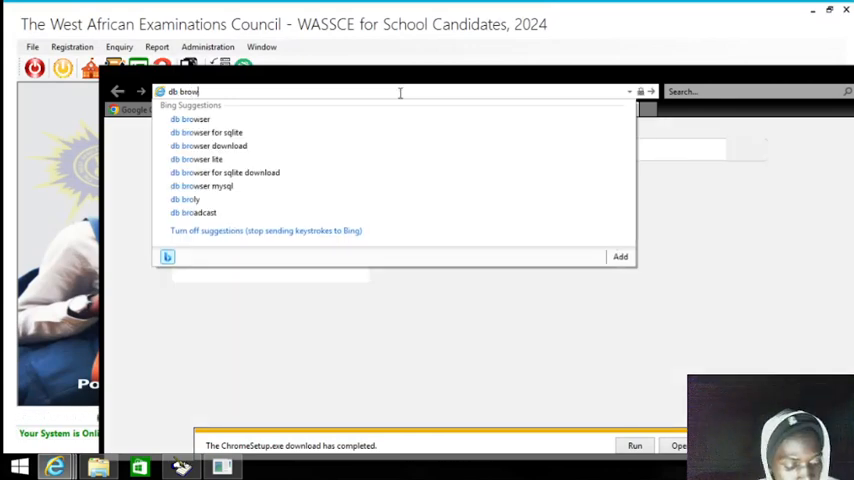
pyautogui.write('ser')
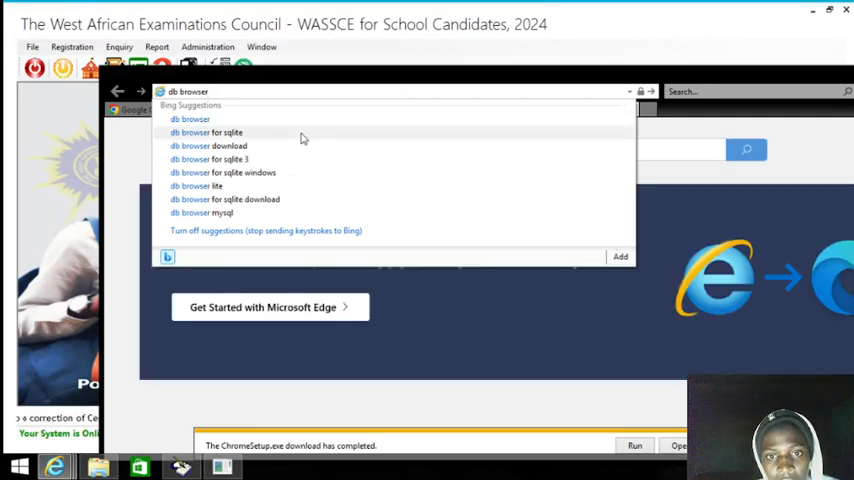
pyautogui.click(206, 132)
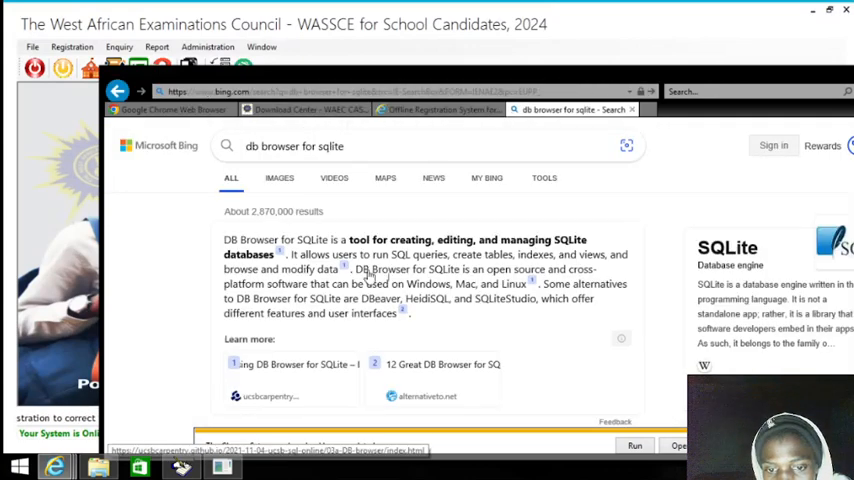
# Open the sqlitebrowser.org Downloads page and scroll to the Windows installers
pyautogui.scroll(-3)
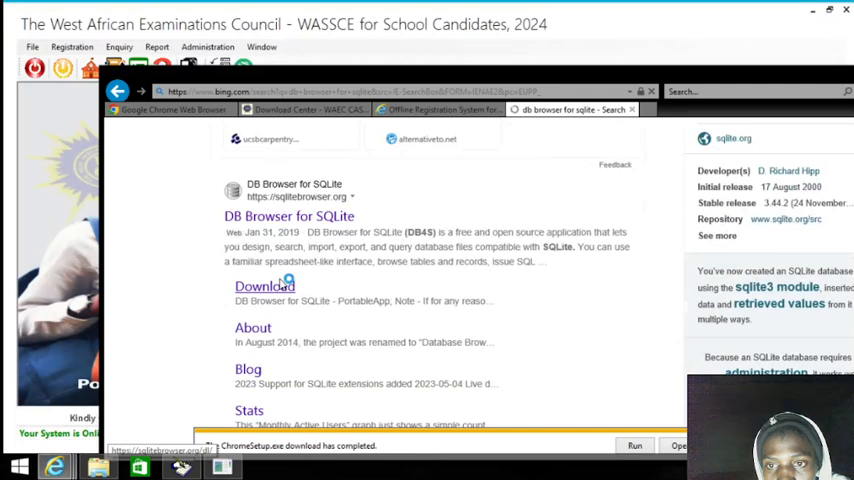
pyautogui.click(264, 286)
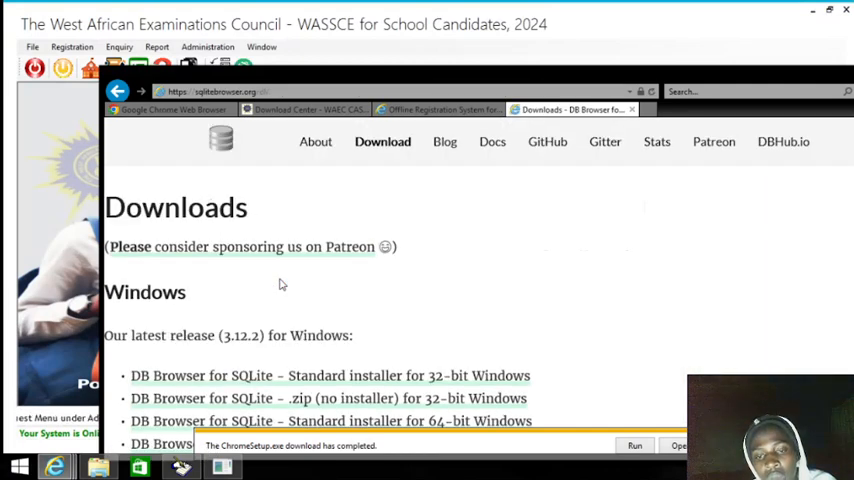
pyautogui.scroll(-3)
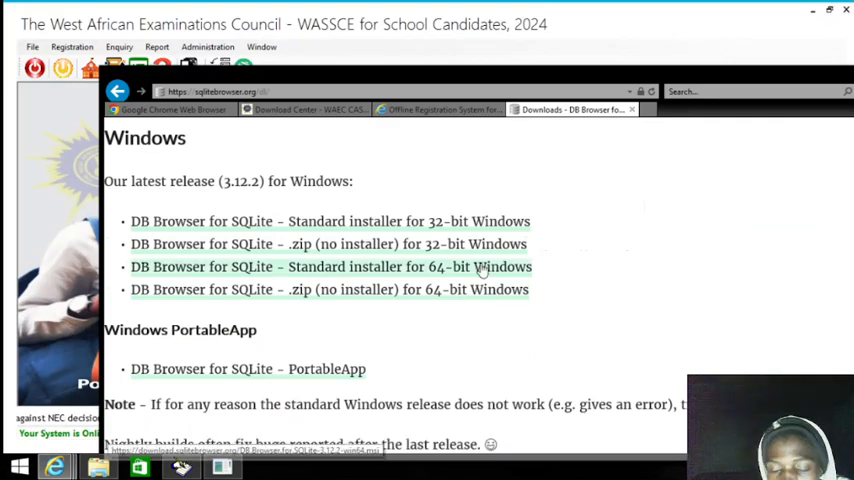
pyautogui.scroll(-3)
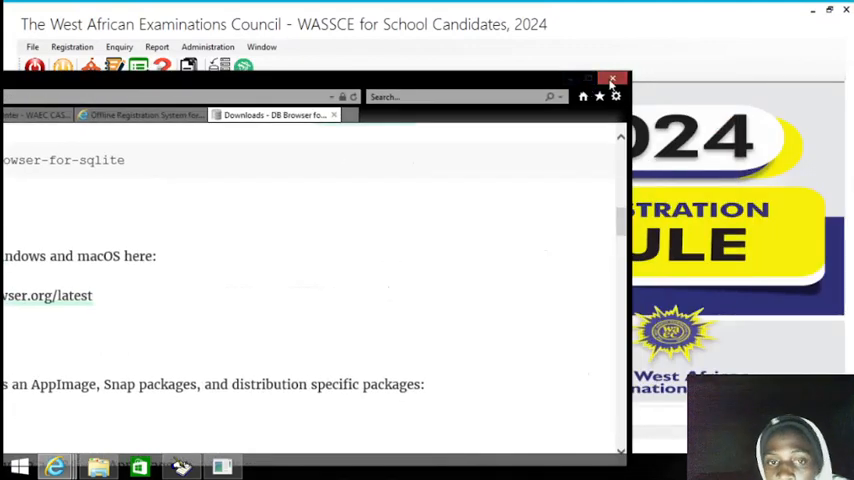
# Cancel closing the browser tabs and run WAEC CASS Offline despite the SmartScreen warning
pyautogui.click(612, 81)
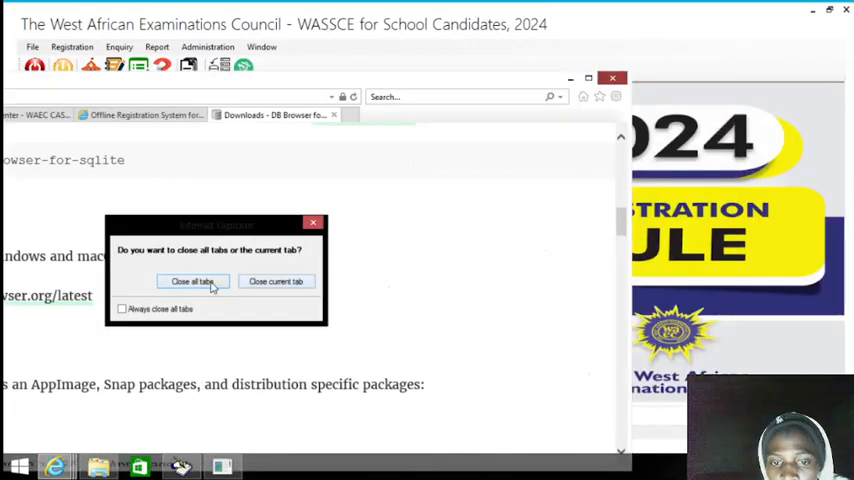
pyautogui.moveTo(276, 281)
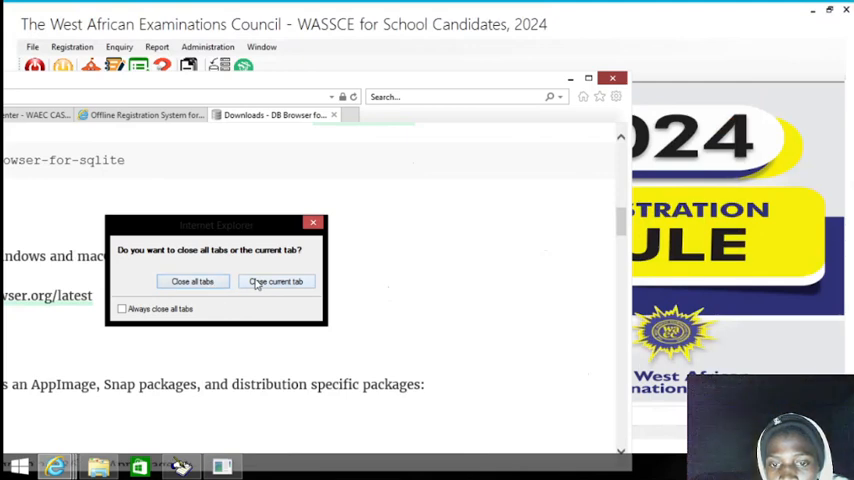
pyautogui.moveTo(293, 244)
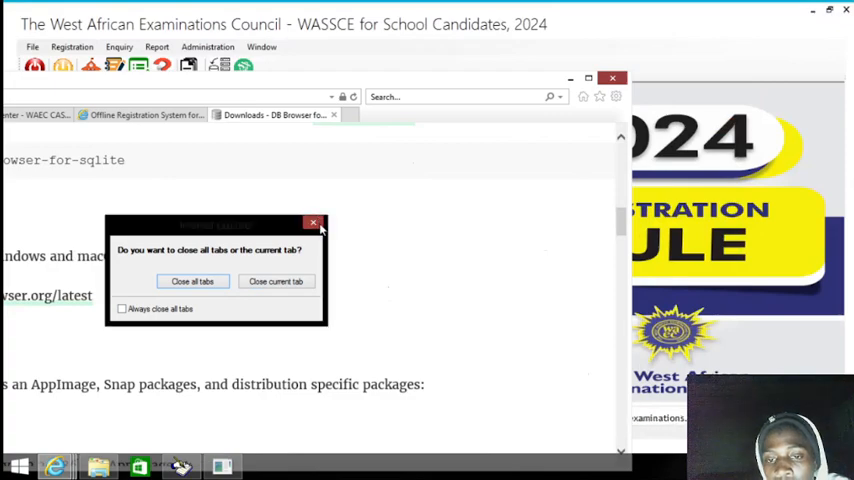
pyautogui.click(275, 281)
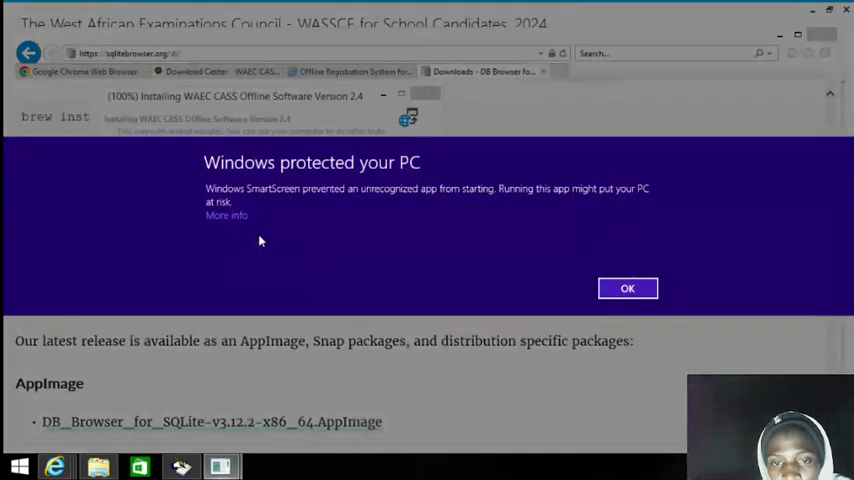
pyautogui.click(226, 214)
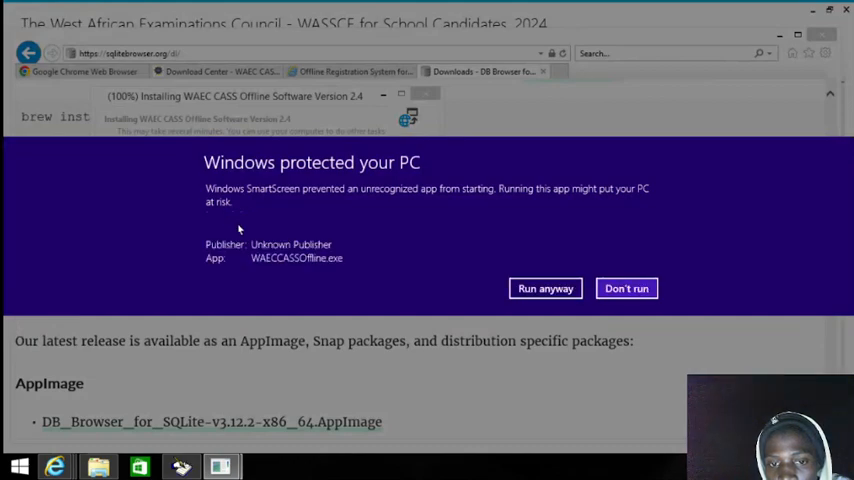
pyautogui.click(545, 288)
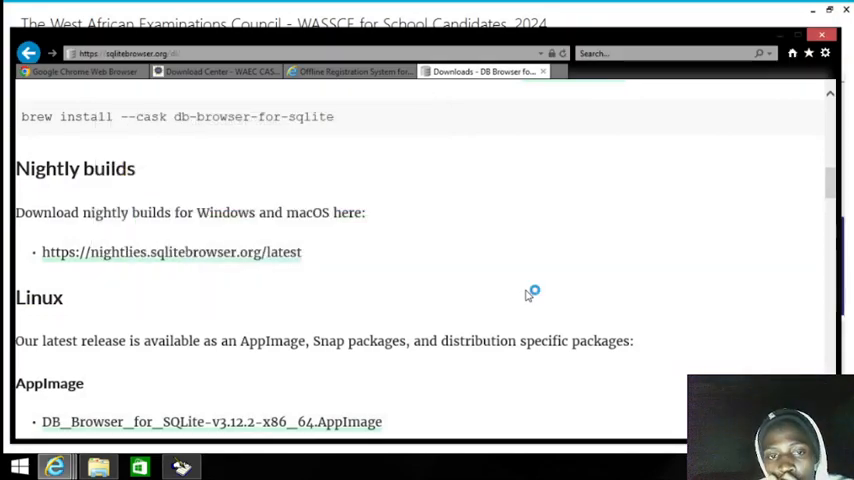
pyautogui.moveTo(528, 295)
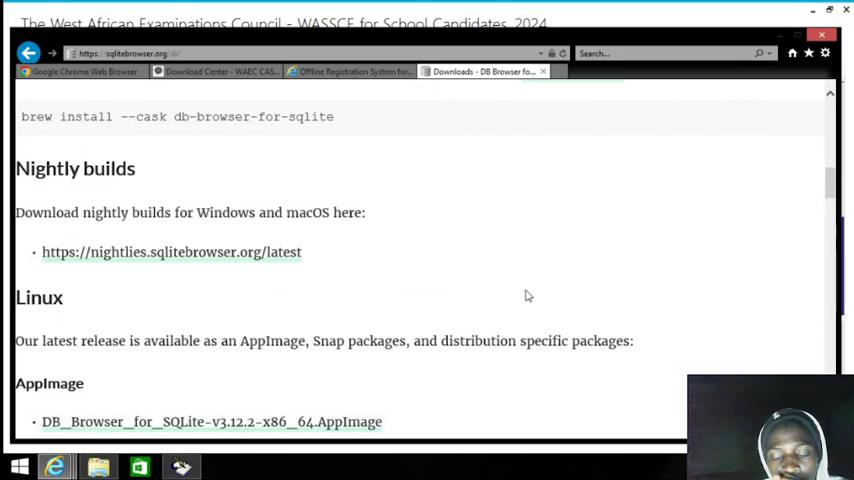
pyautogui.click(222, 466)
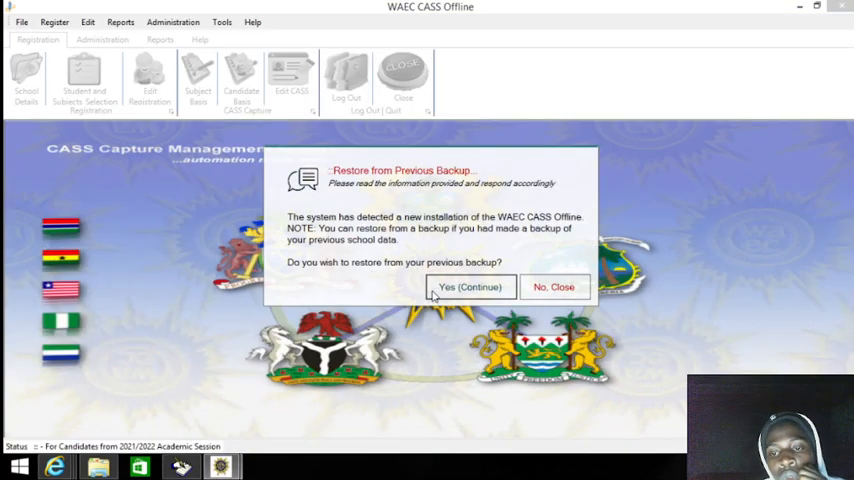
# Skip the backup restore and create user 'Manodedios' with a password
pyautogui.click(554, 287)
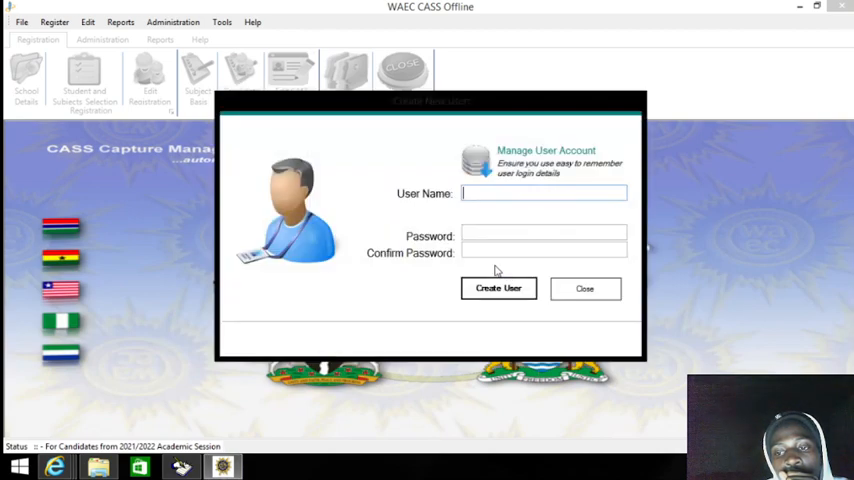
pyautogui.click(544, 193)
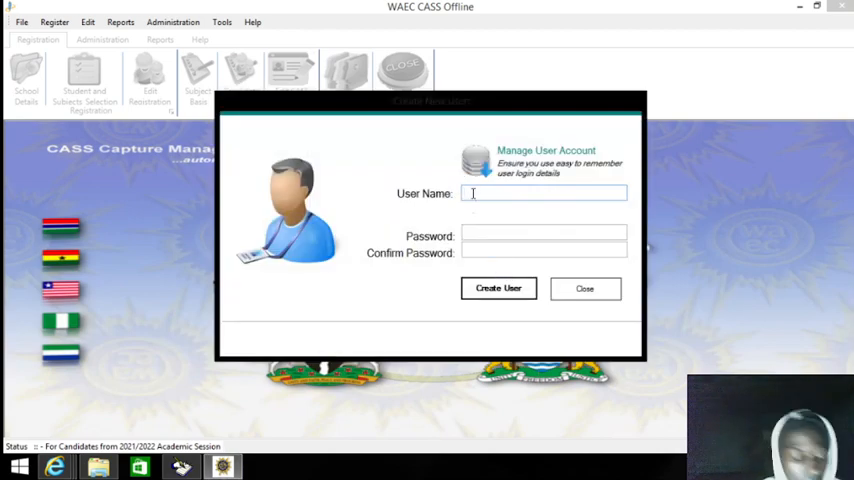
pyautogui.write('Manod')
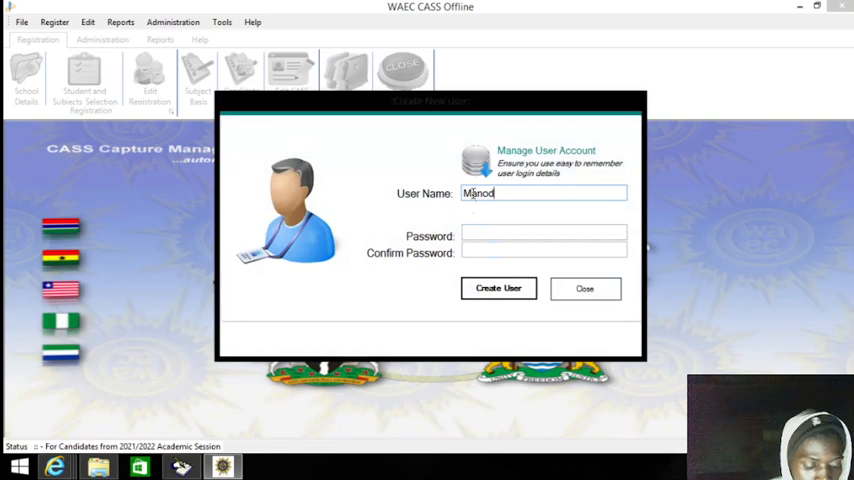
pyautogui.write('edios')
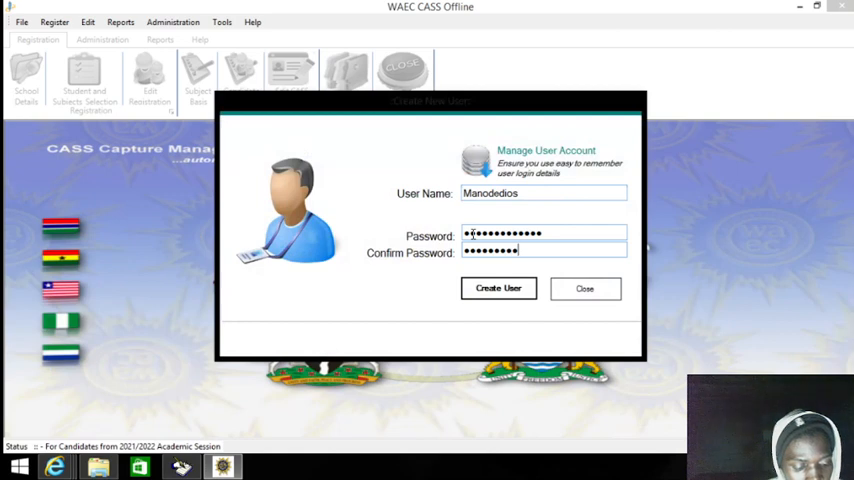
pyautogui.write('•••')
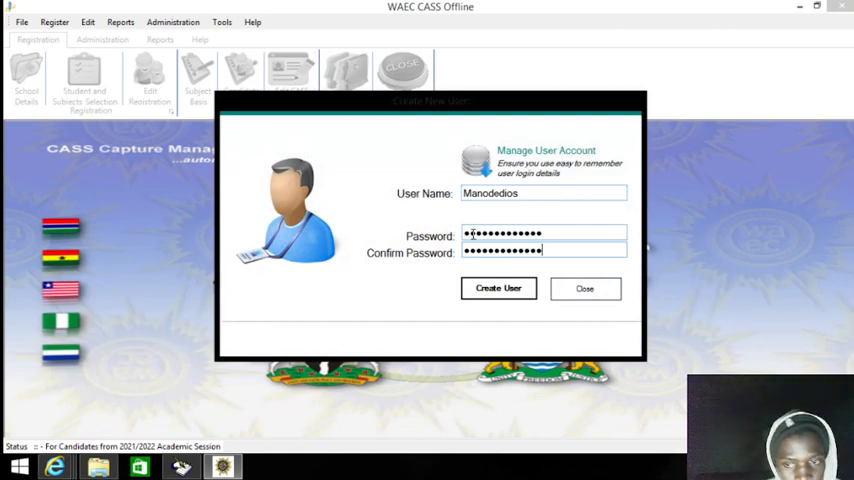
pyautogui.click(498, 288)
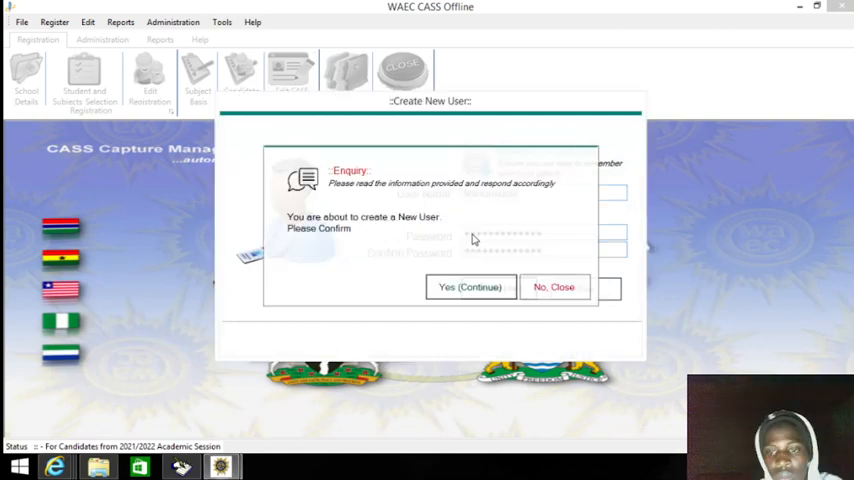
pyautogui.moveTo(550, 300)
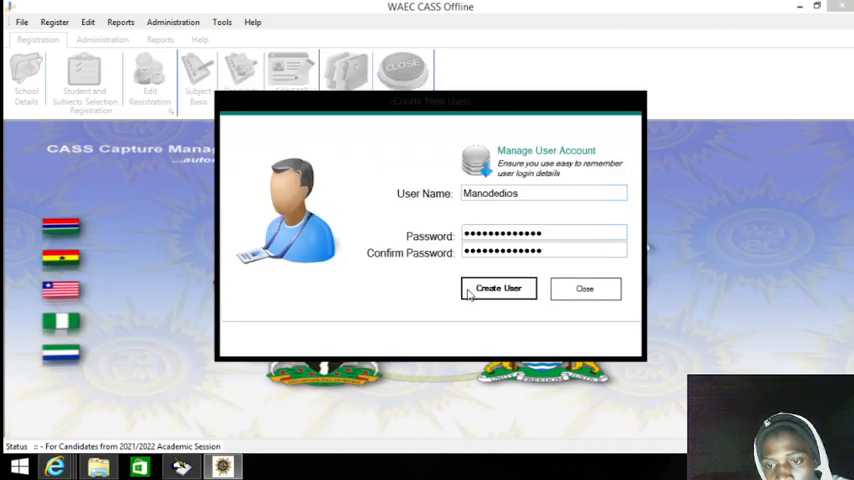
pyautogui.click(498, 288)
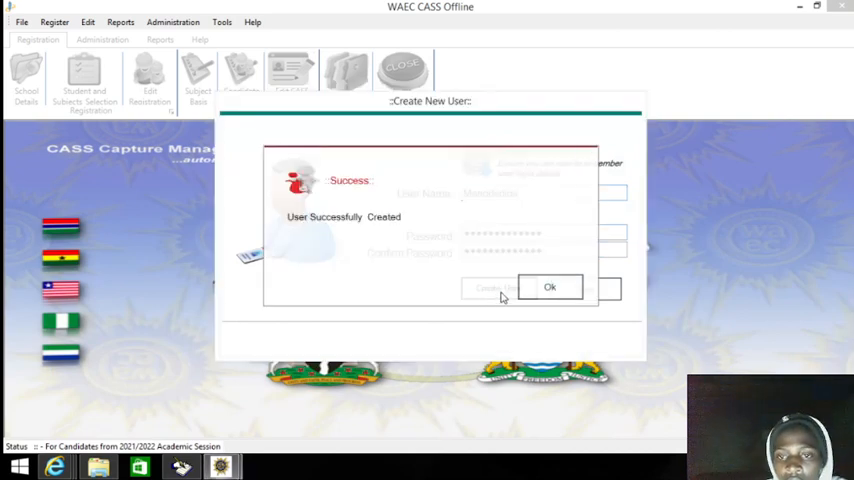
pyautogui.click(549, 287)
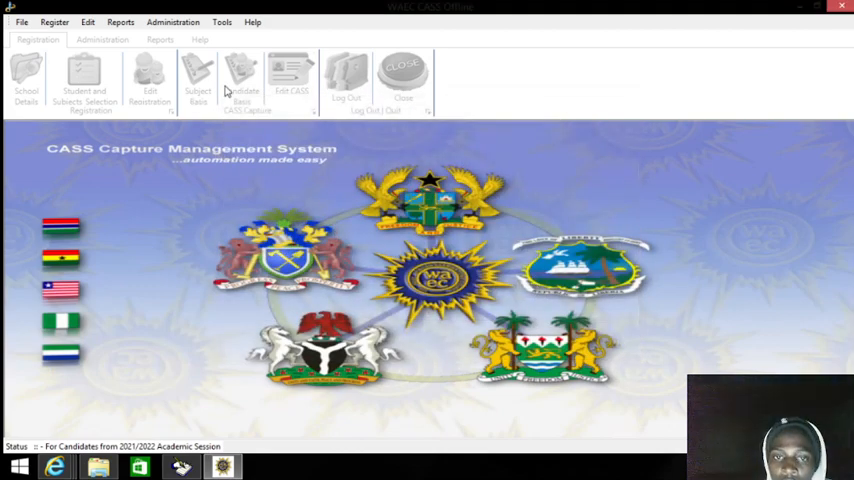
# Dismiss the no-school notice, School Configuration form and academic session dialog
pyautogui.click(26, 80)
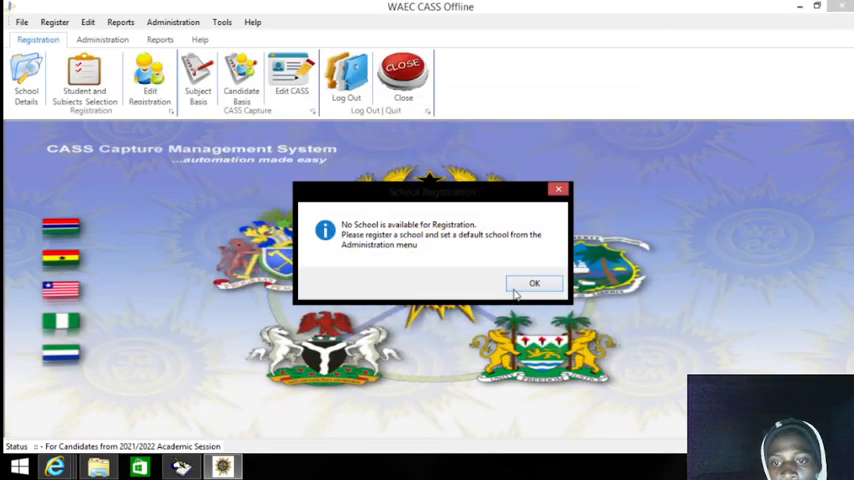
pyautogui.click(534, 283)
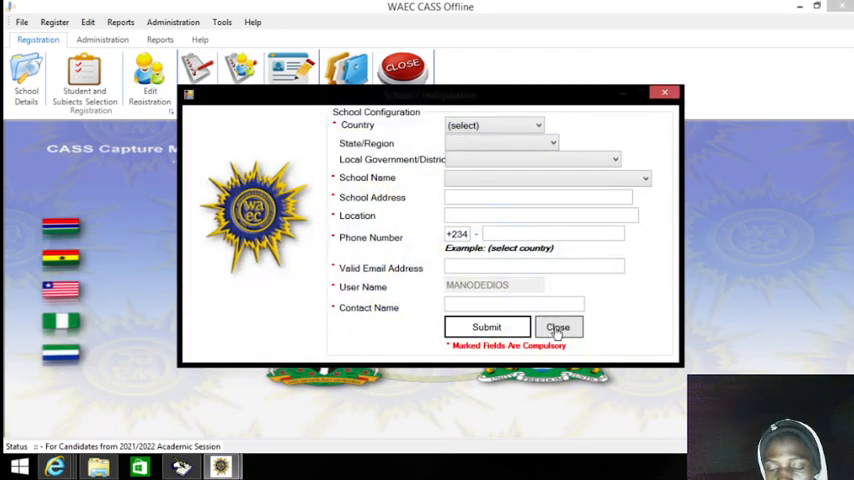
pyautogui.click(172, 22)
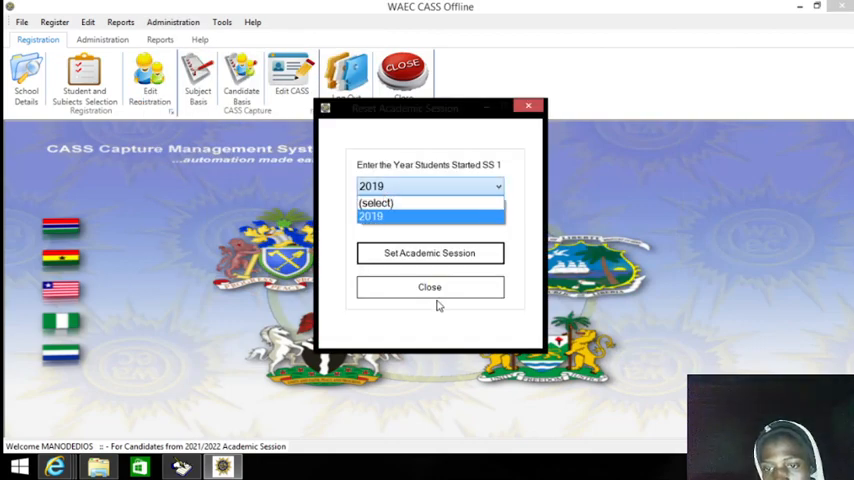
pyautogui.click(429, 287)
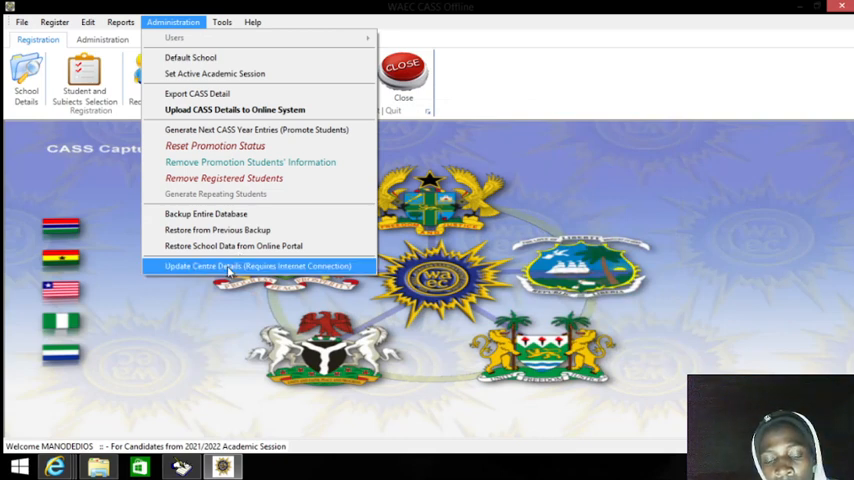
# Run Administration > Update Centre Details, confirm replacing local content, and acknowledge success
pyautogui.click(258, 265)
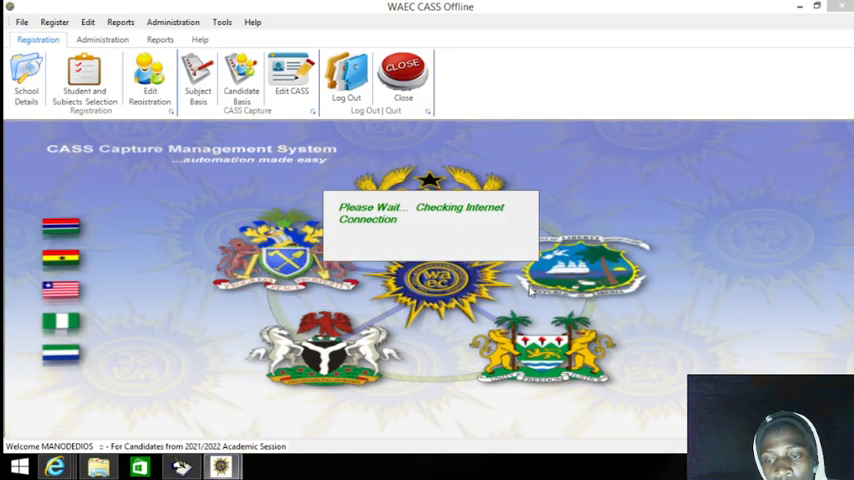
pyautogui.moveTo(367, 232)
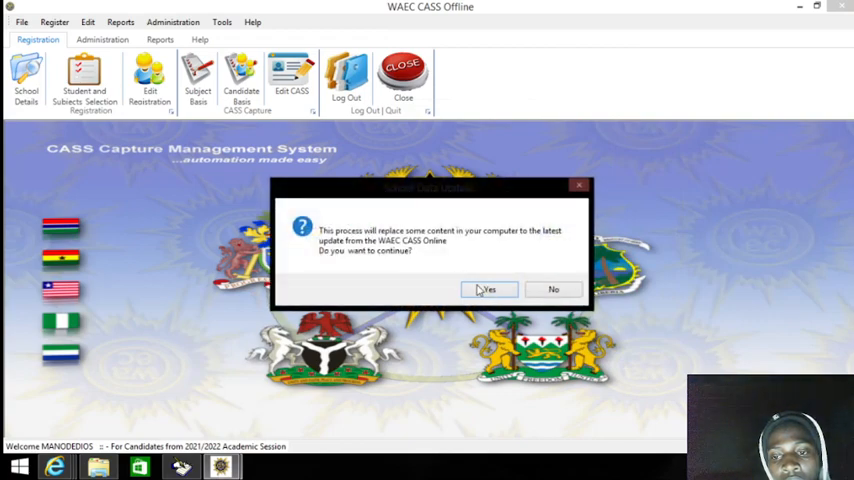
pyautogui.click(489, 289)
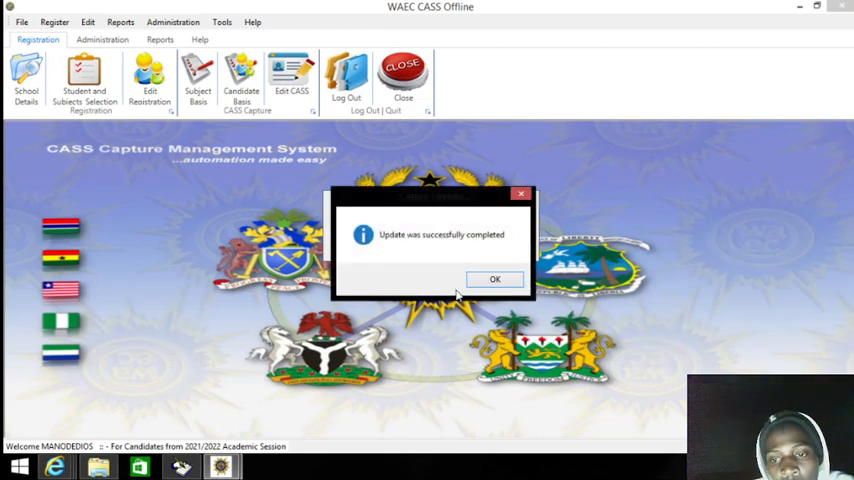
pyautogui.click(494, 278)
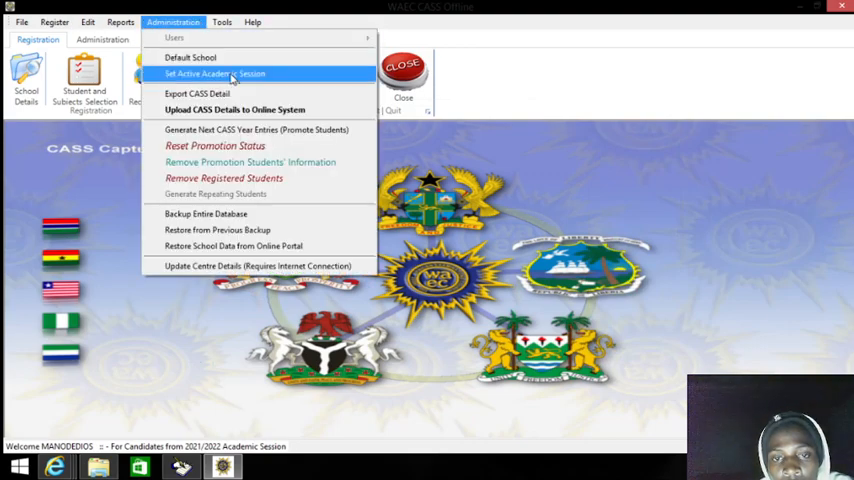
# Keep 2019 as the SS 1 start year for a 2019/2020 session and close the dialog
pyautogui.click(214, 73)
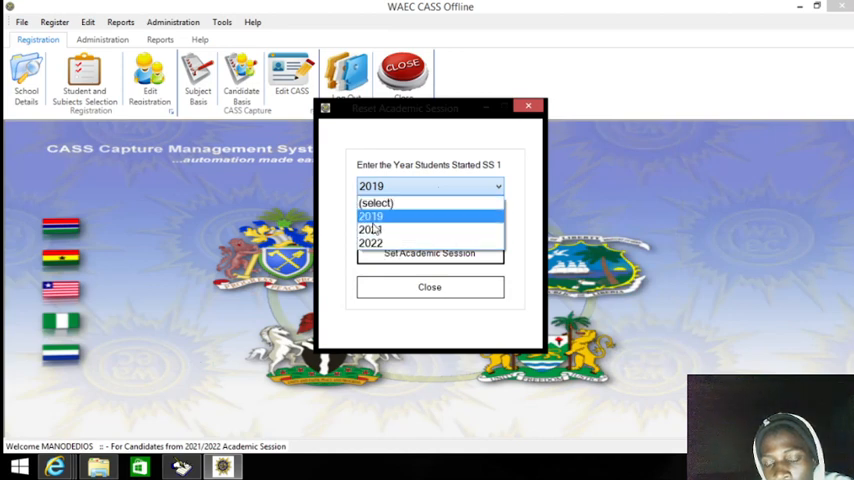
pyautogui.moveTo(371, 229)
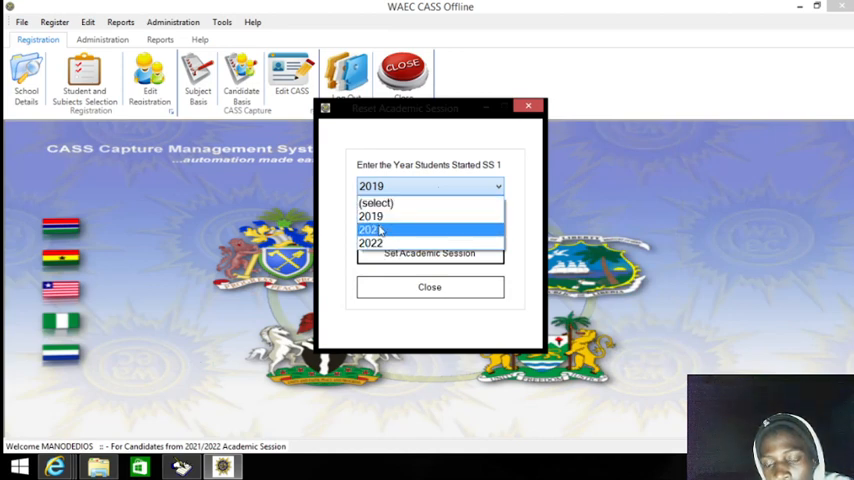
pyautogui.moveTo(371, 243)
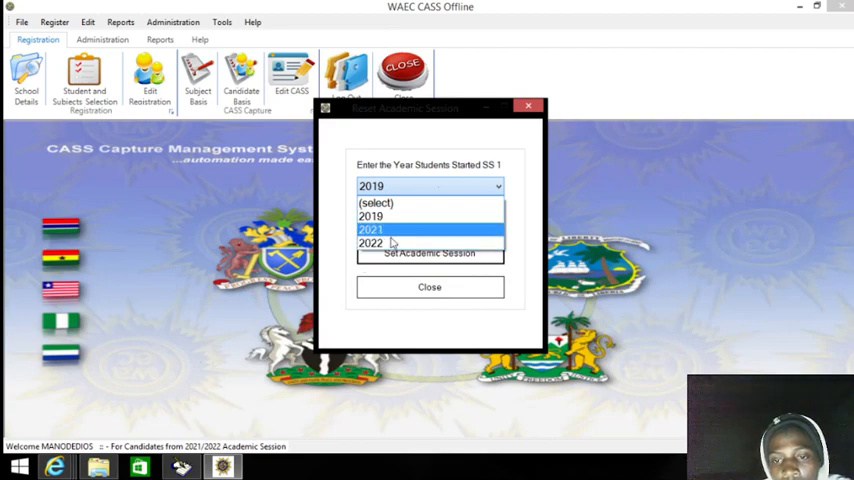
pyautogui.click(371, 216)
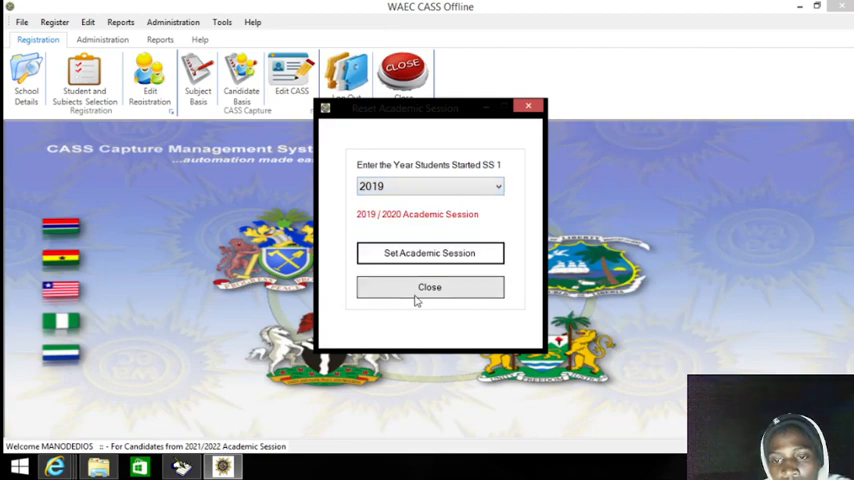
pyautogui.click(429, 287)
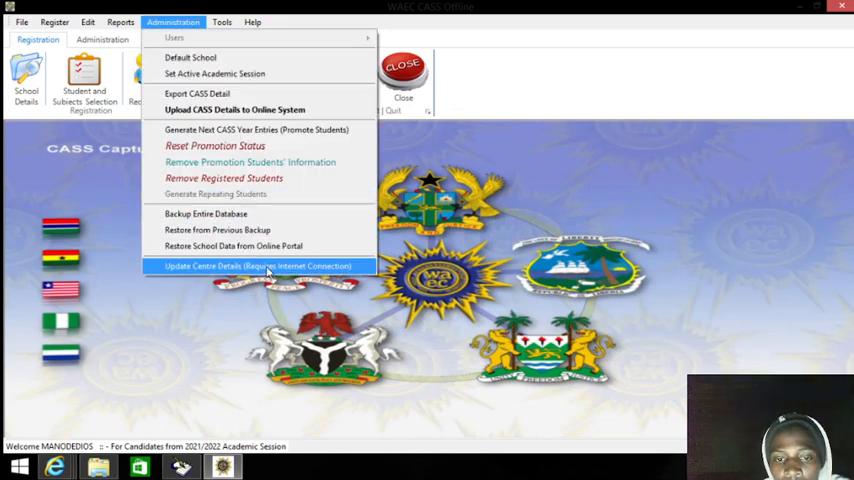
pyautogui.moveTo(205, 214)
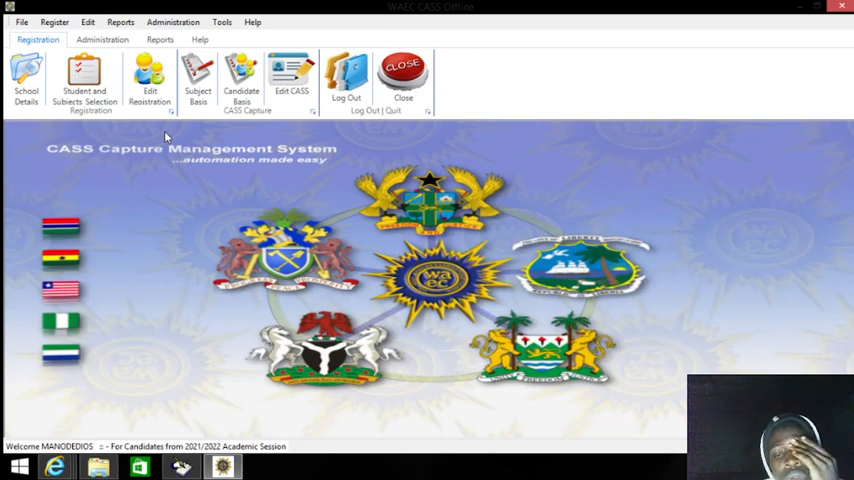
pyautogui.moveTo(176, 189)
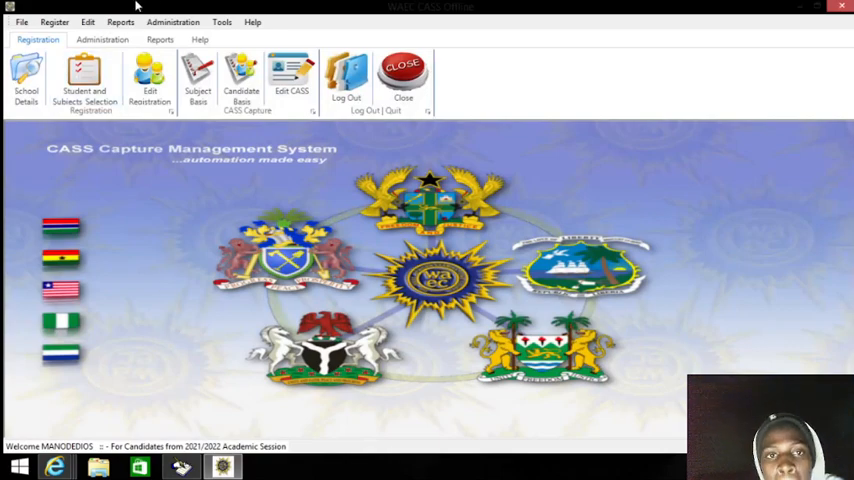
pyautogui.moveTo(150, 8)
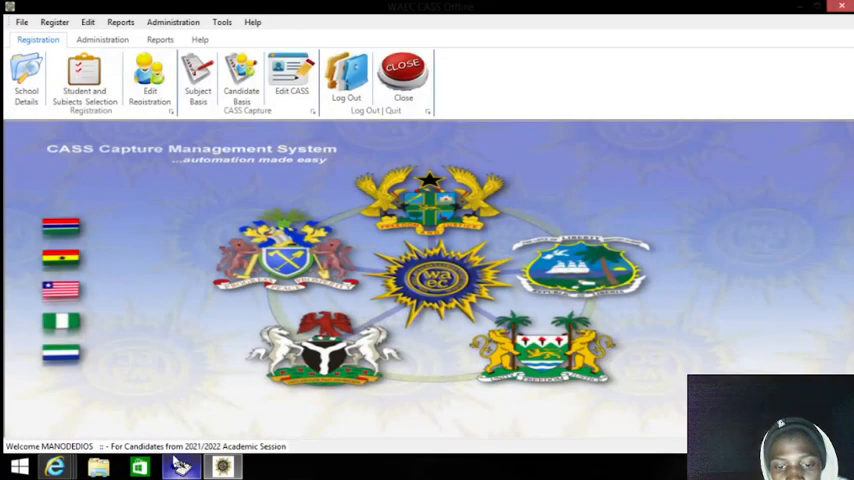
# Launch the DB Browser for SQLite installer from the Halo (E:) drive in File Explorer
pyautogui.click(98, 466)
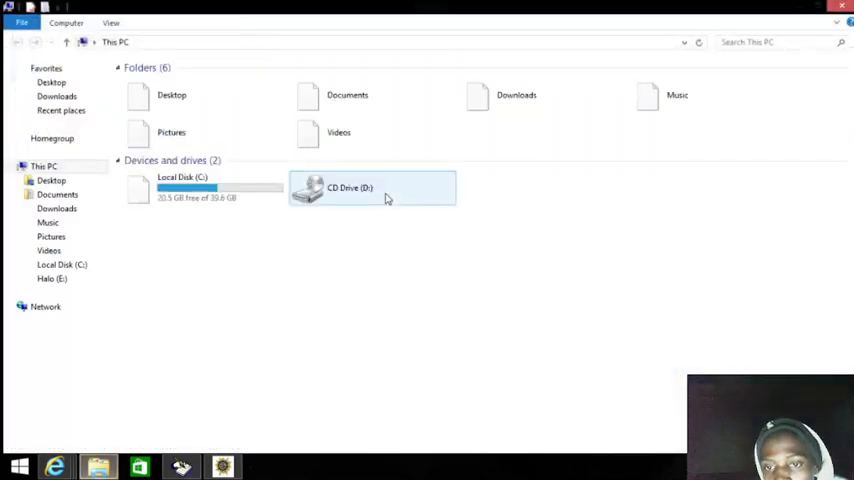
pyautogui.doubleClick(349, 188)
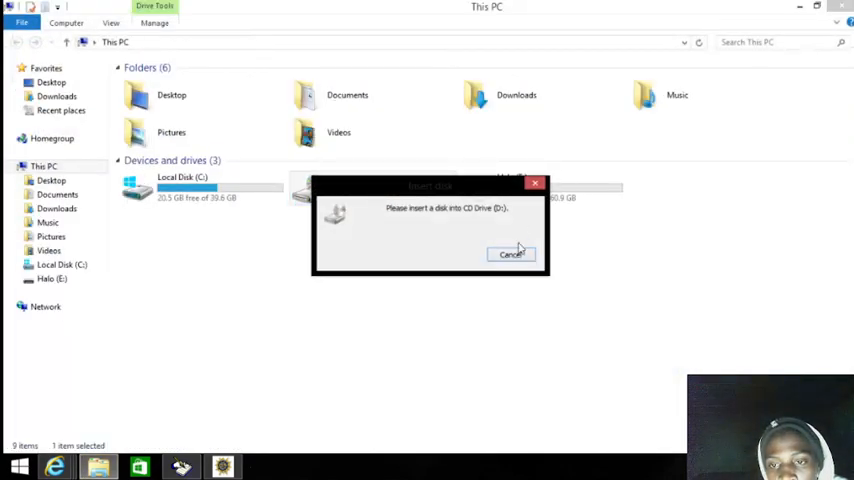
pyautogui.click(511, 253)
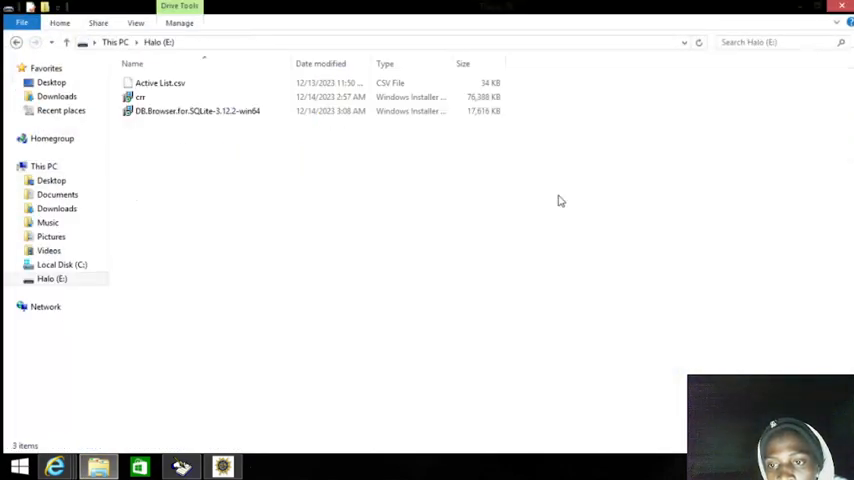
pyautogui.click(196, 111)
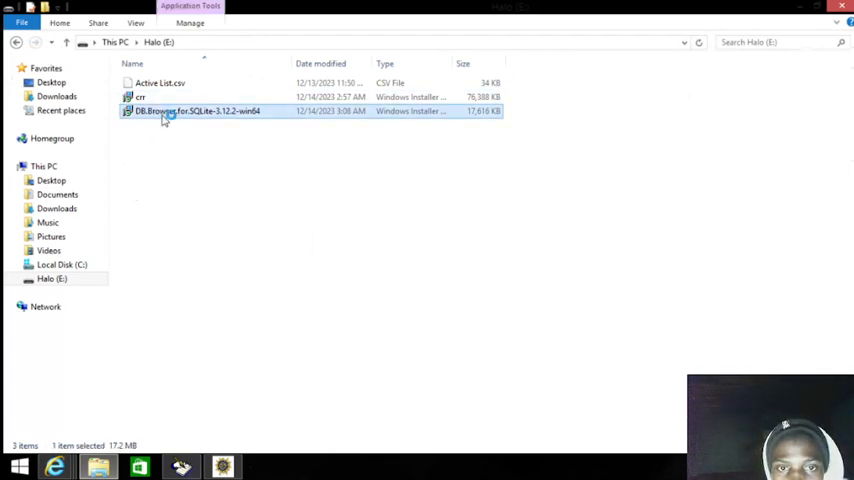
pyautogui.doubleClick(196, 111)
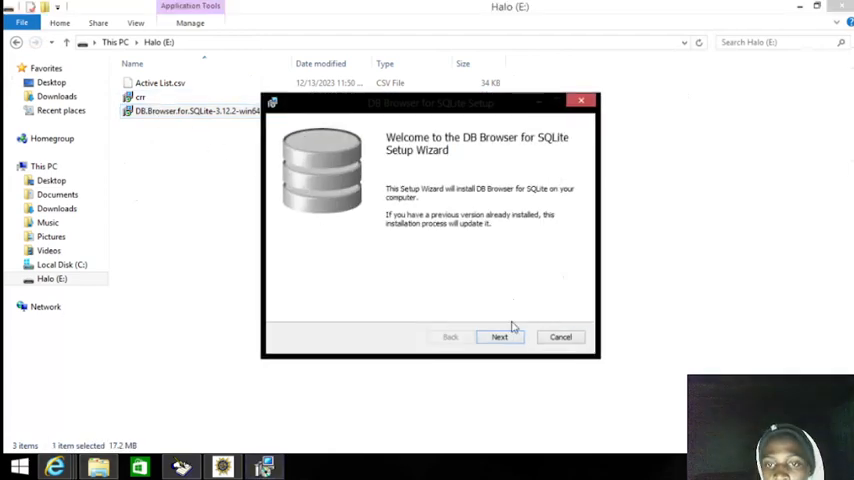
# Install DB Browser for SQLite 3.12.2 with default options, no shortcuts, then finish
pyautogui.click(499, 336)
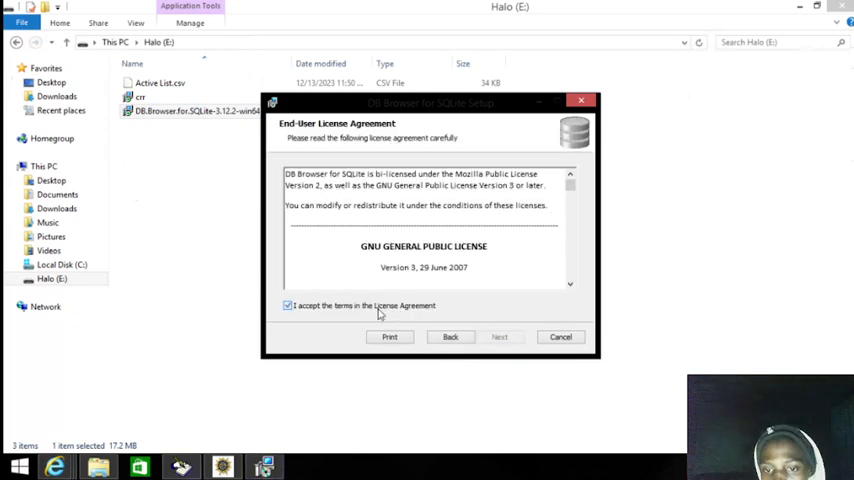
pyautogui.click(499, 336)
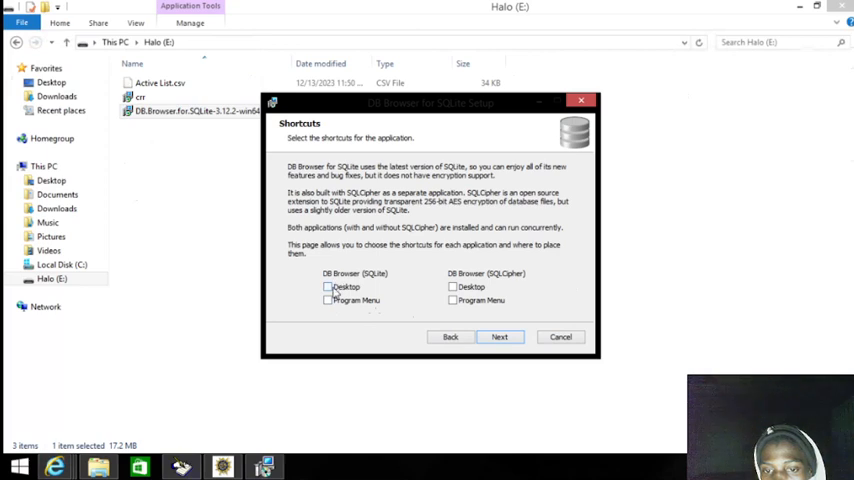
pyautogui.click(499, 336)
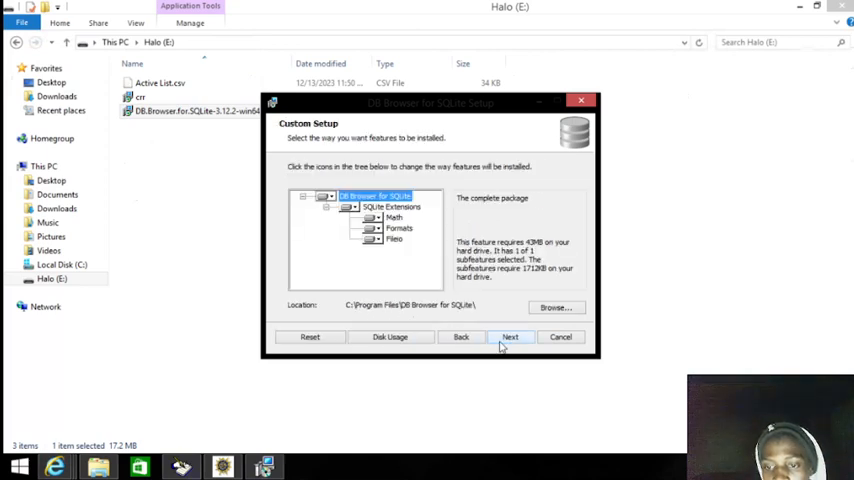
pyautogui.click(510, 336)
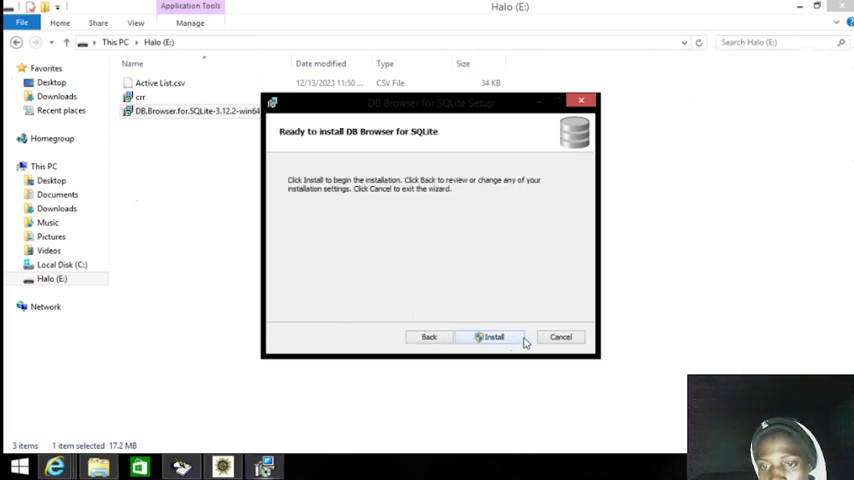
pyautogui.click(489, 336)
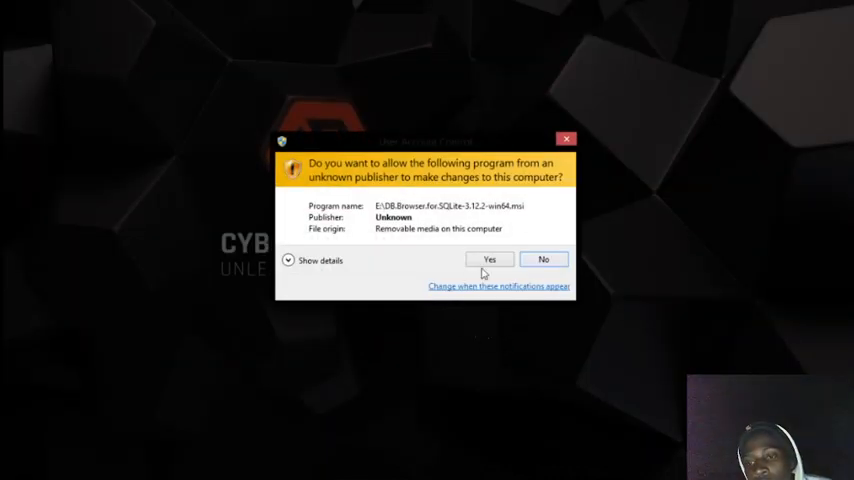
pyautogui.click(489, 259)
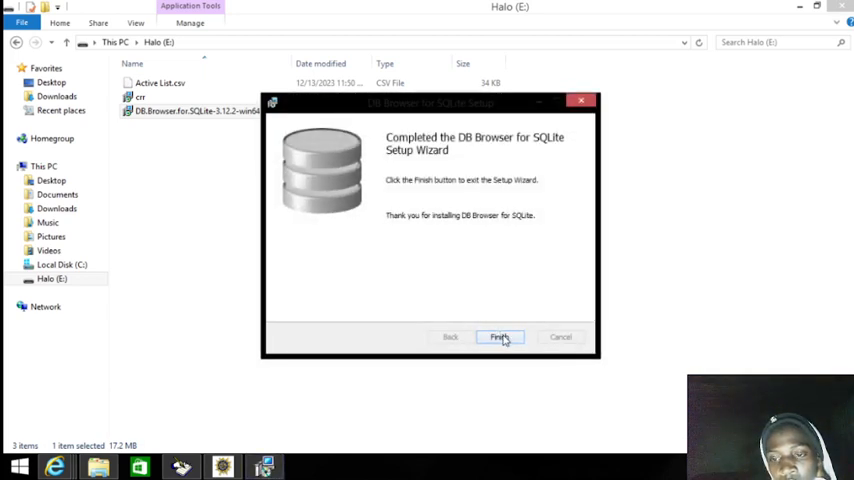
pyautogui.click(500, 337)
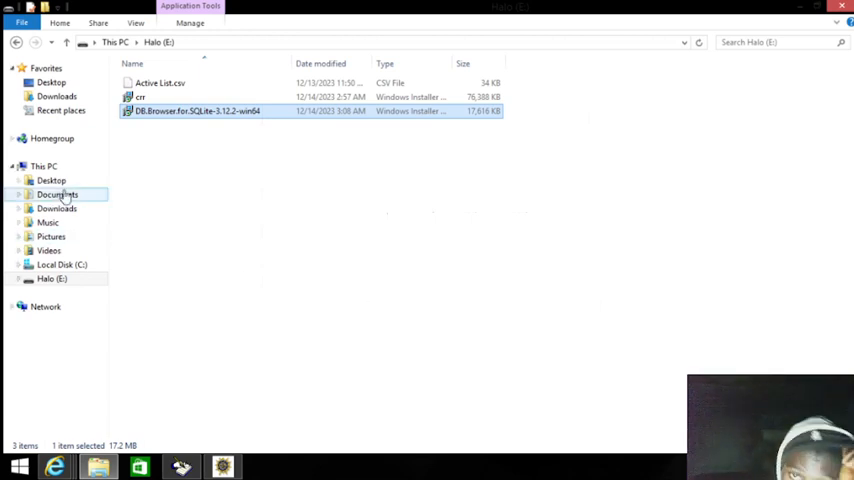
pyautogui.moveTo(209, 145)
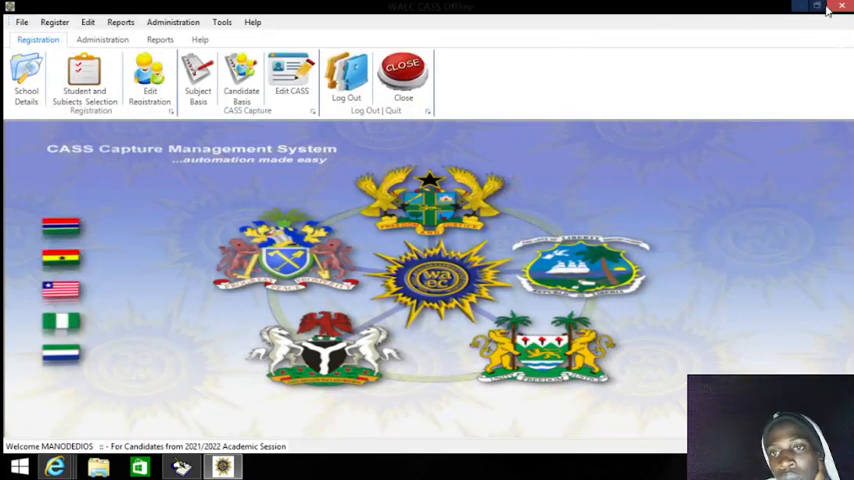
pyautogui.moveTo(840, 8)
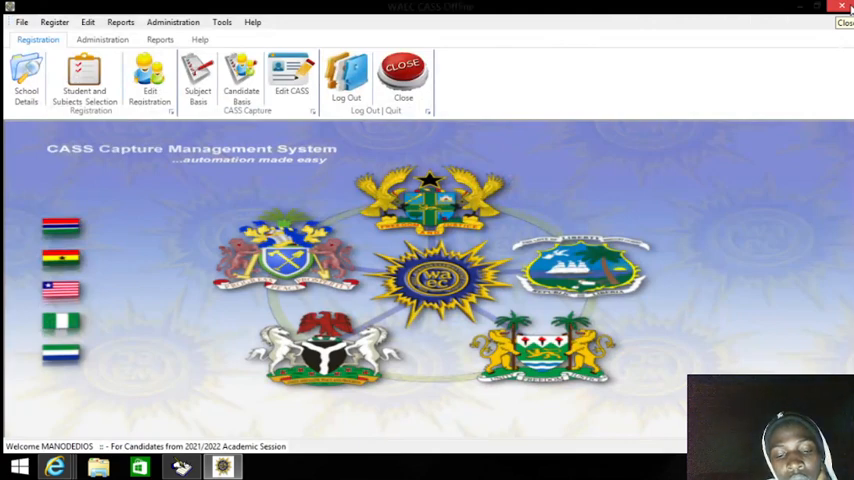
# Close the CASS Capture window and confirm quitting
pyautogui.click(402, 70)
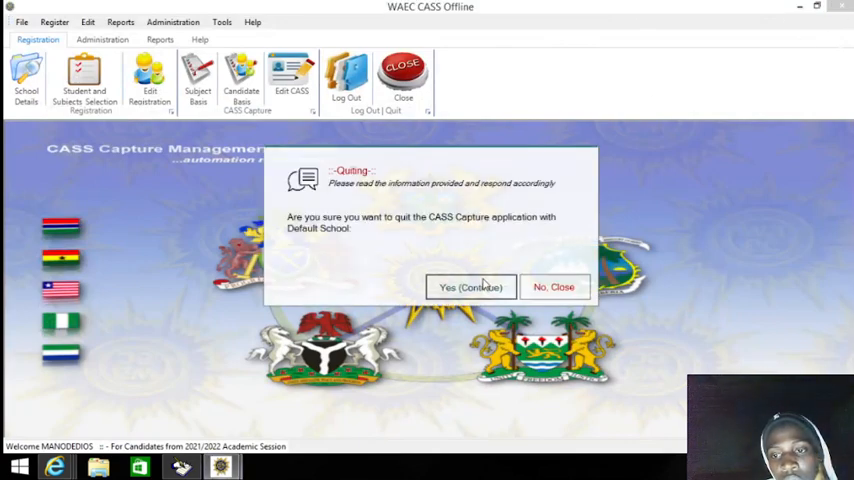
pyautogui.click(471, 287)
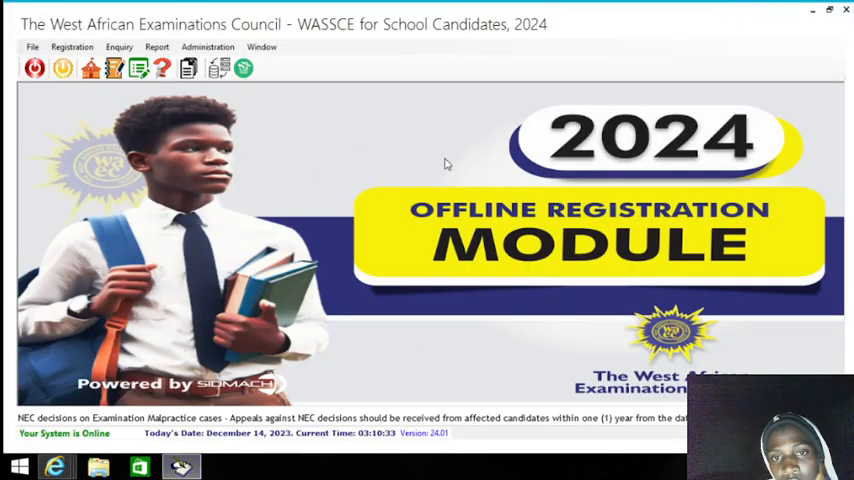
# Open the Administration menu listing backup, restore from backup and manage users
pyautogui.click(208, 46)
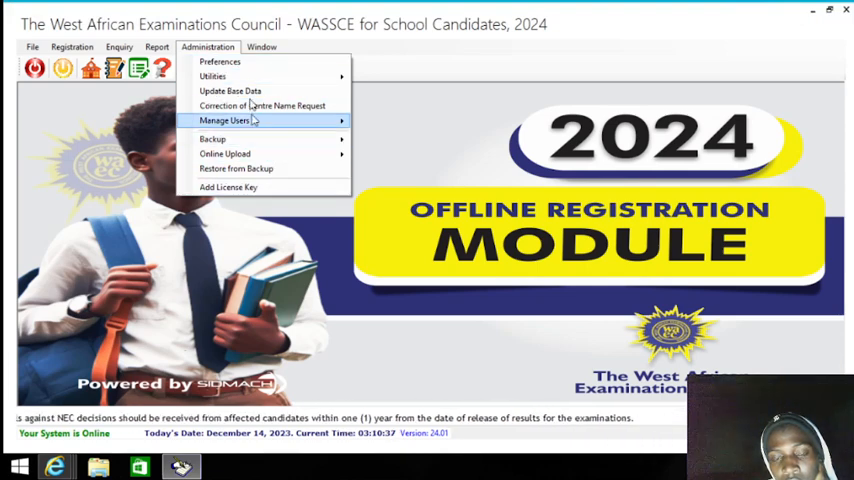
pyautogui.click(264, 181)
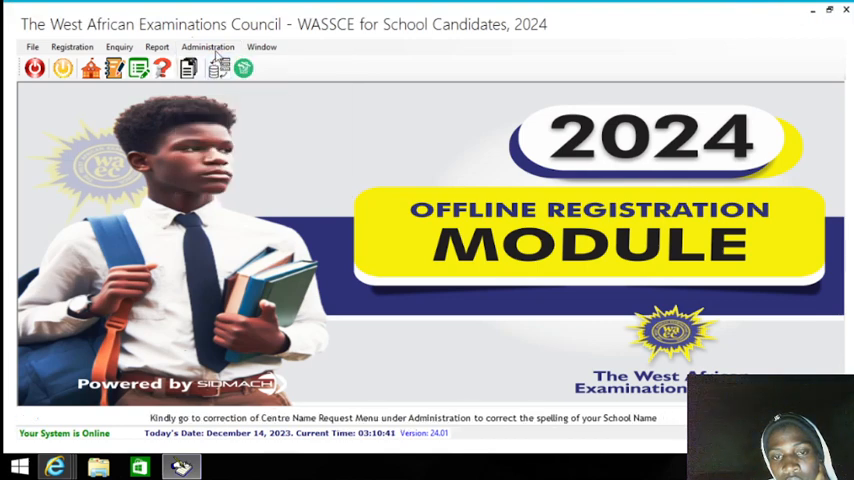
pyautogui.click(208, 46)
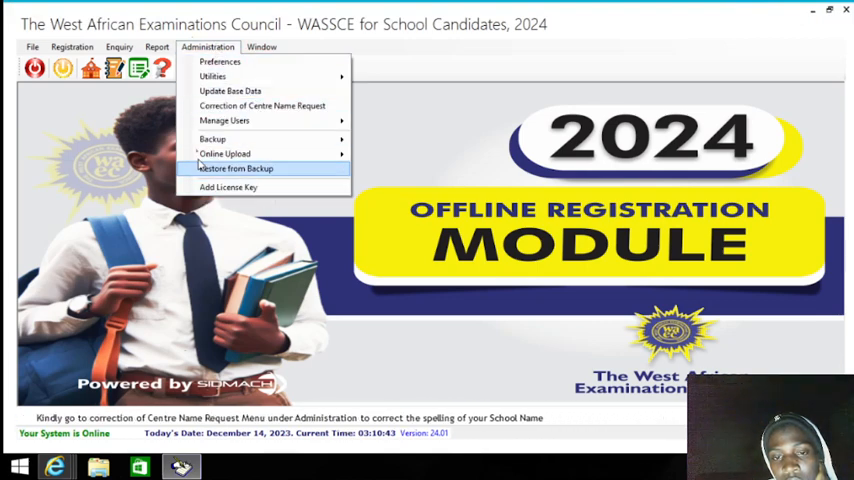